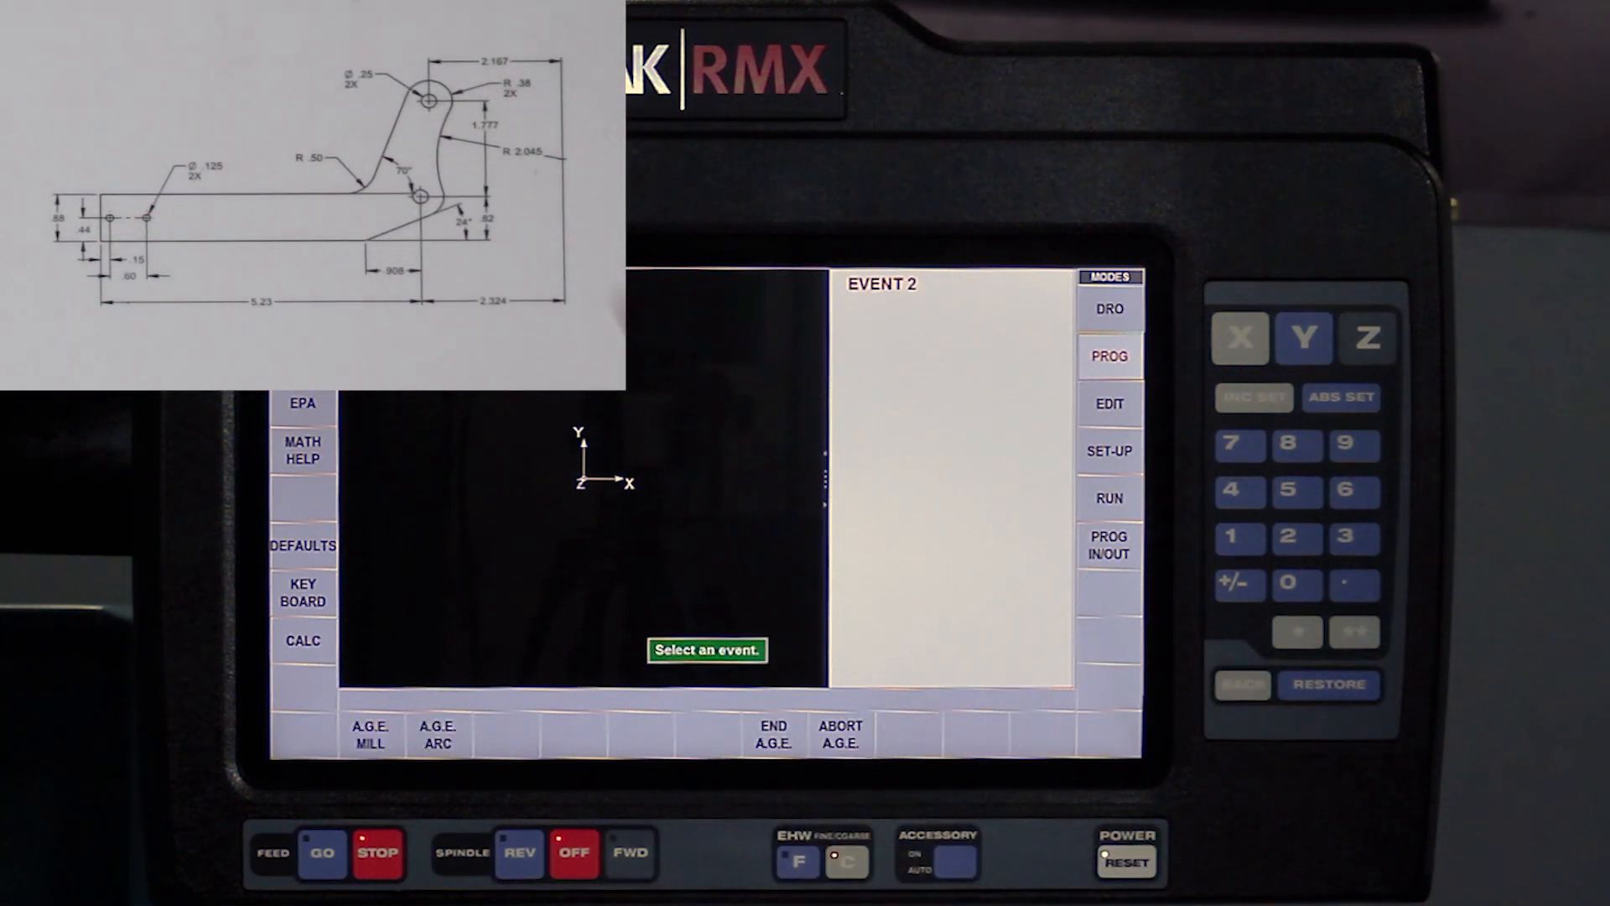
Step: Add mill-line event 2 ending at X 0, Y 0.88, then event 3 with a 0.5 corner radius
left_click(370, 734)
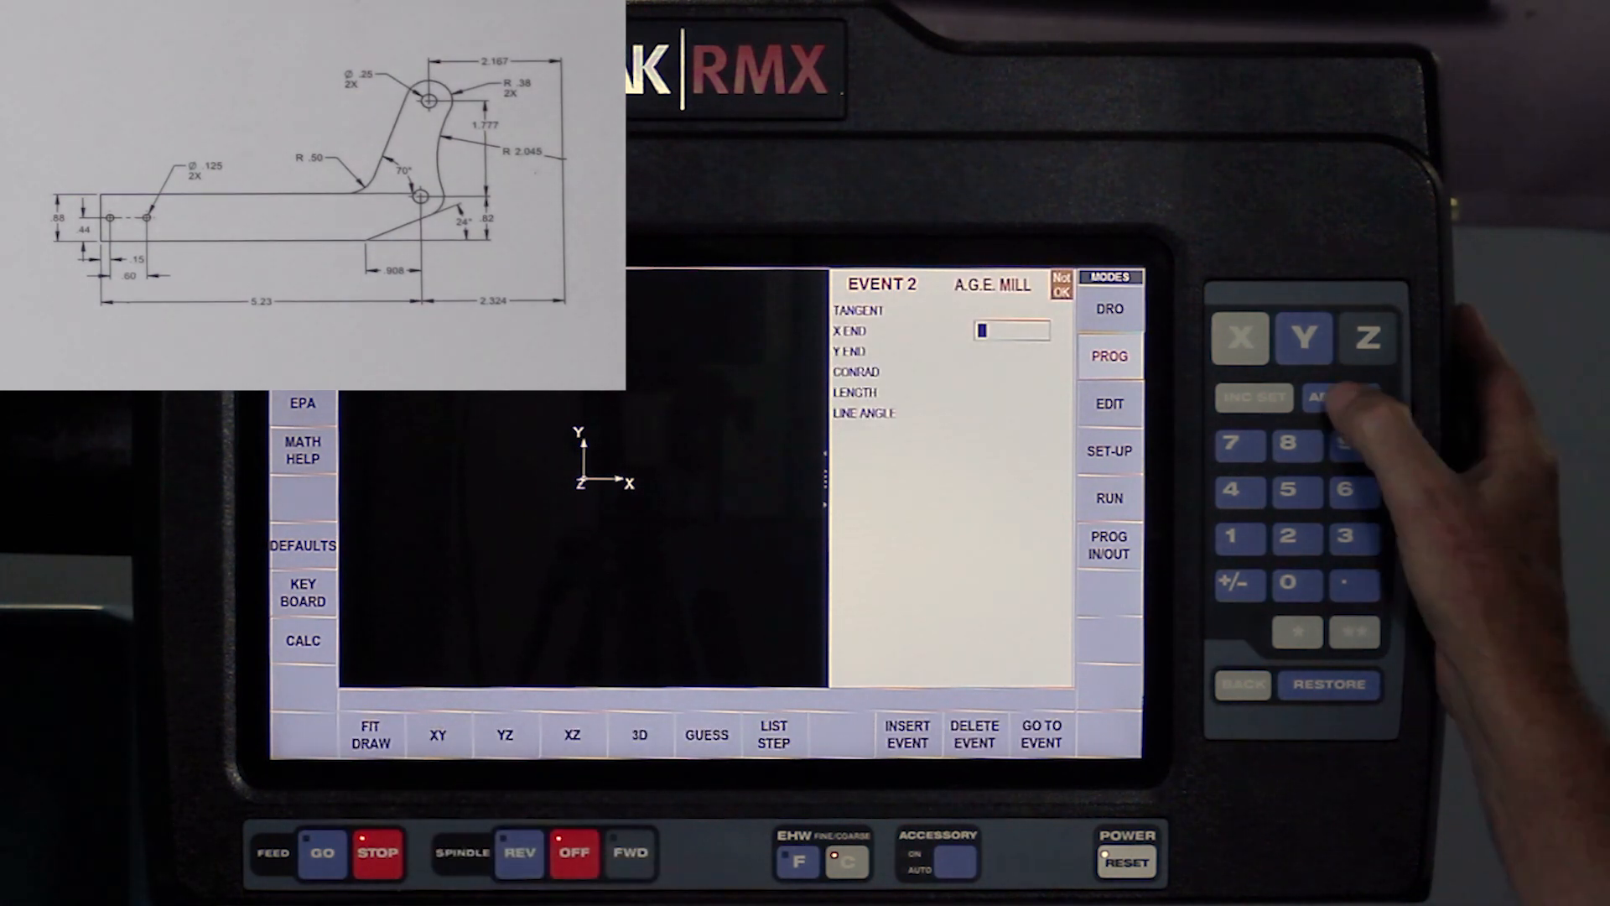
left_click(1342, 398)
type(".88")
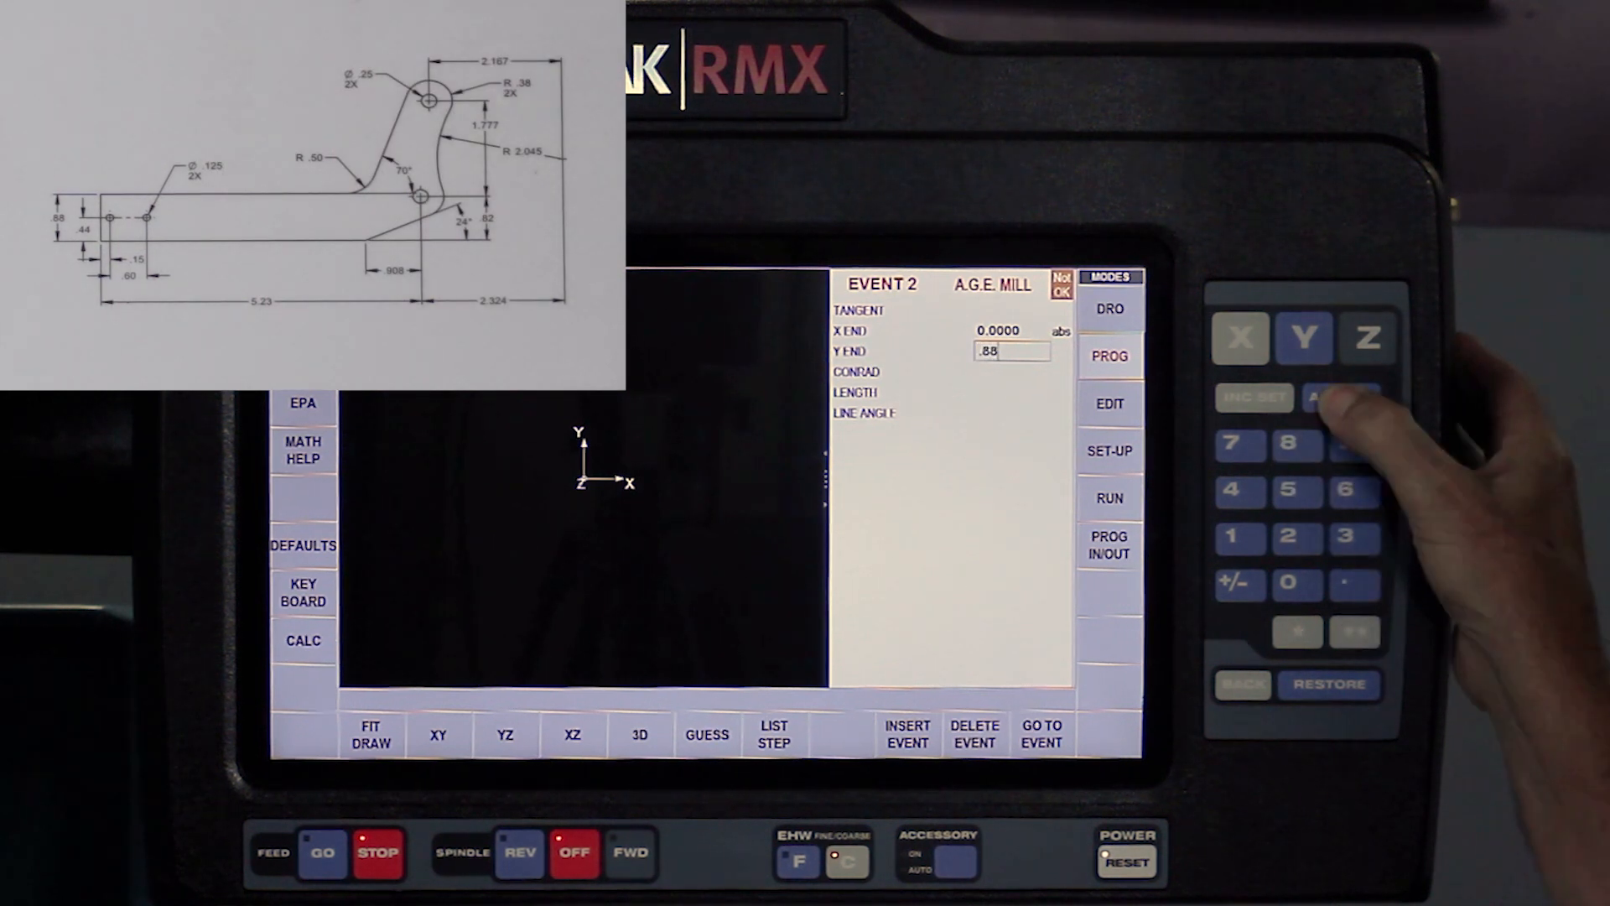
left_click(1342, 398)
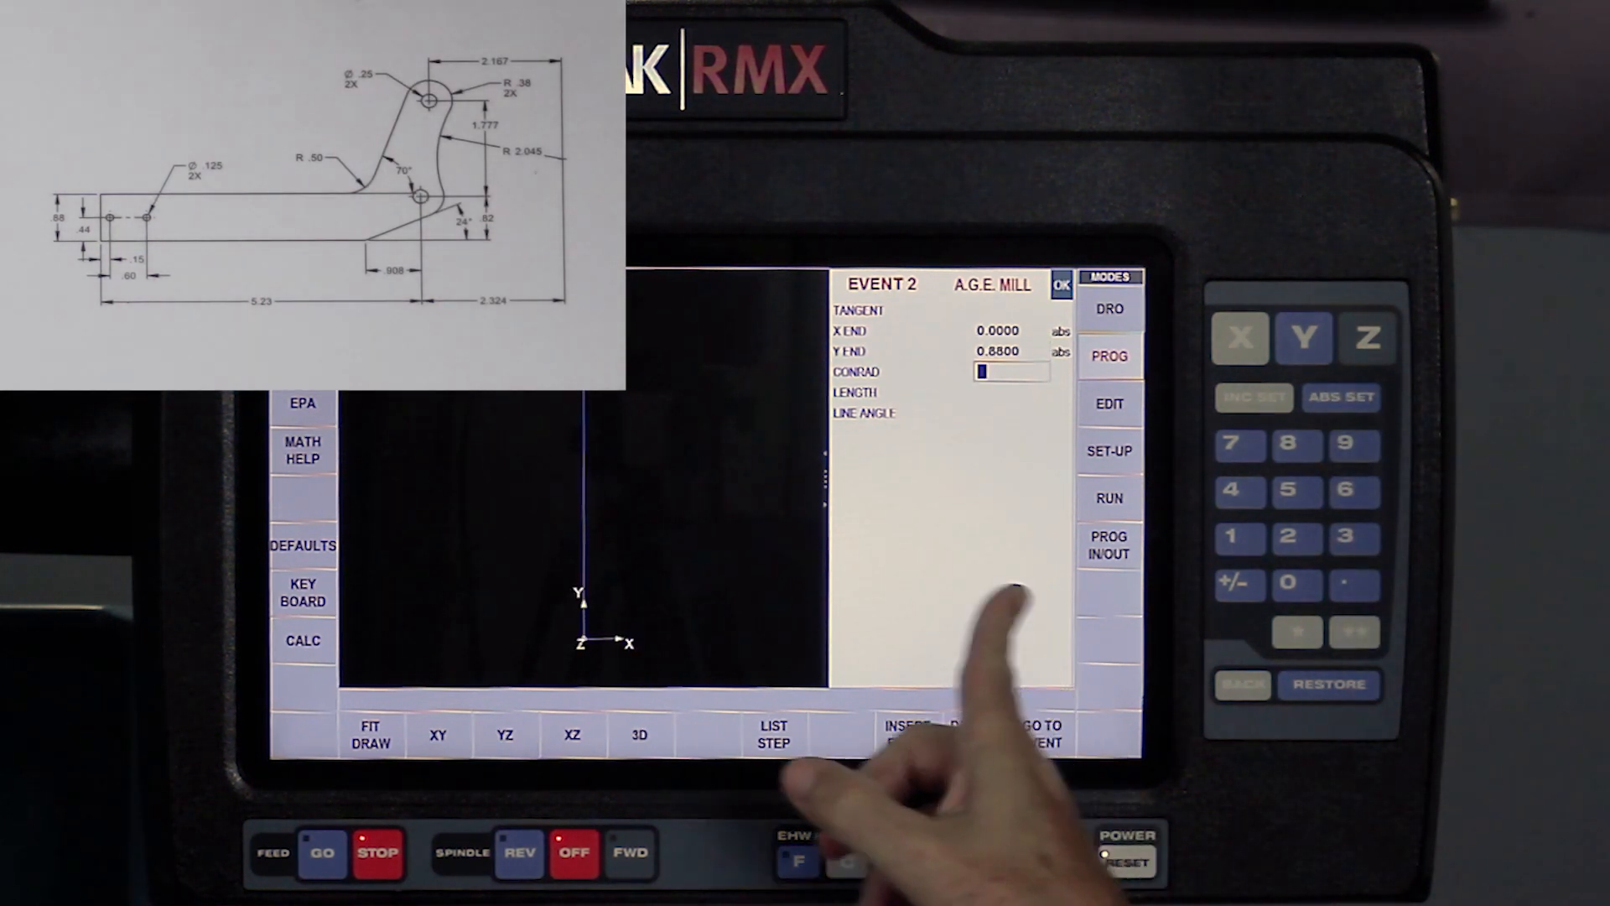
left_click(1061, 284)
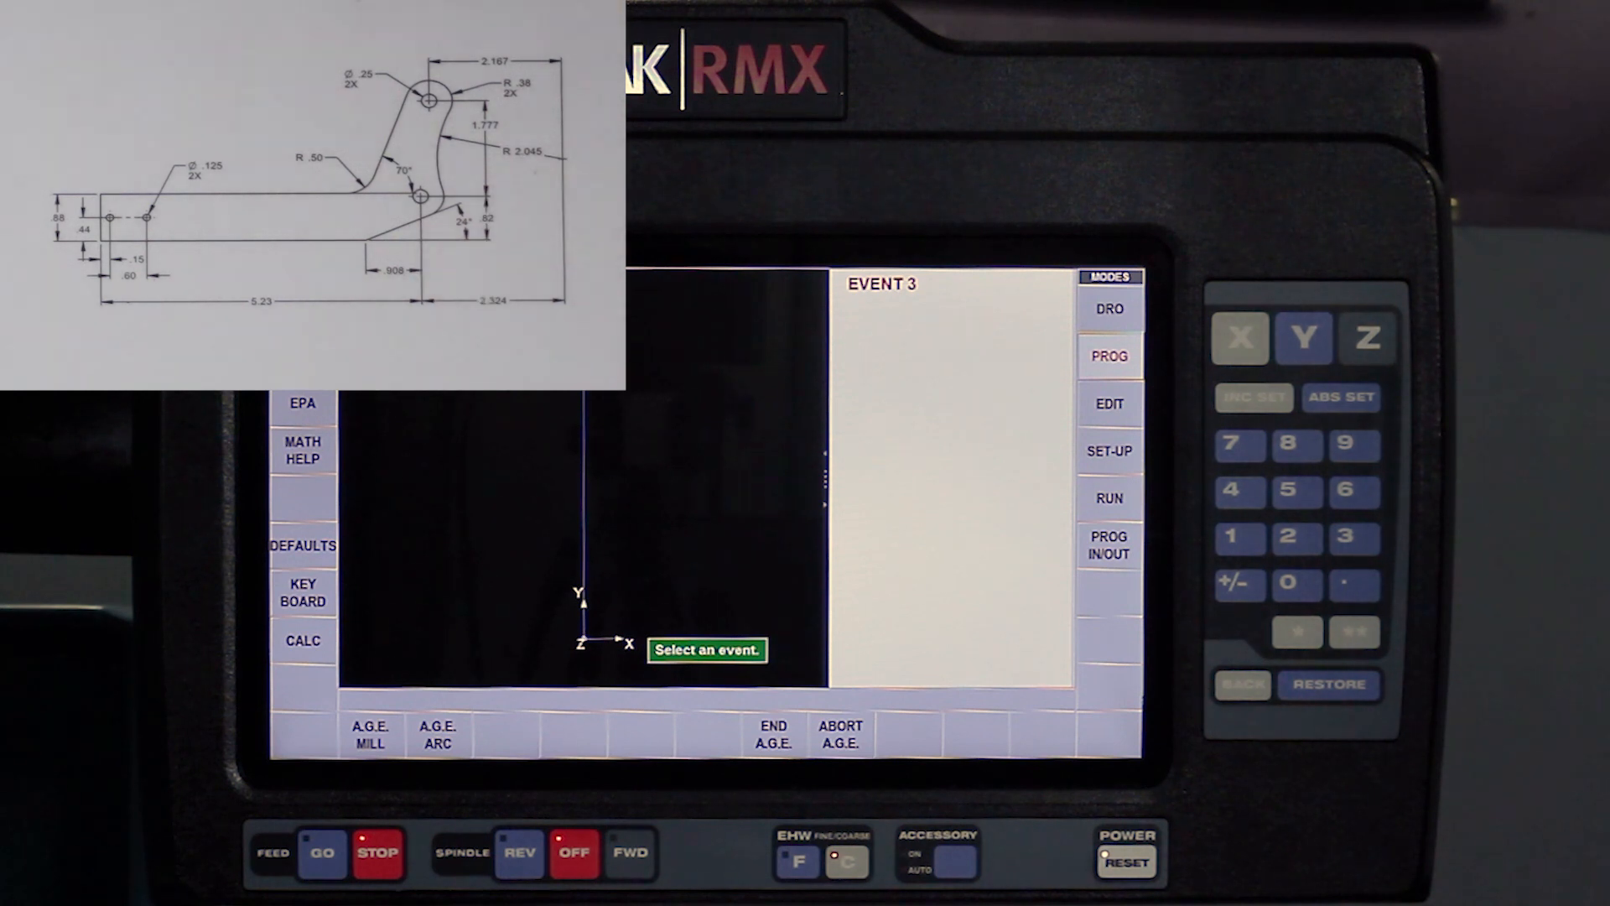
left_click(370, 735)
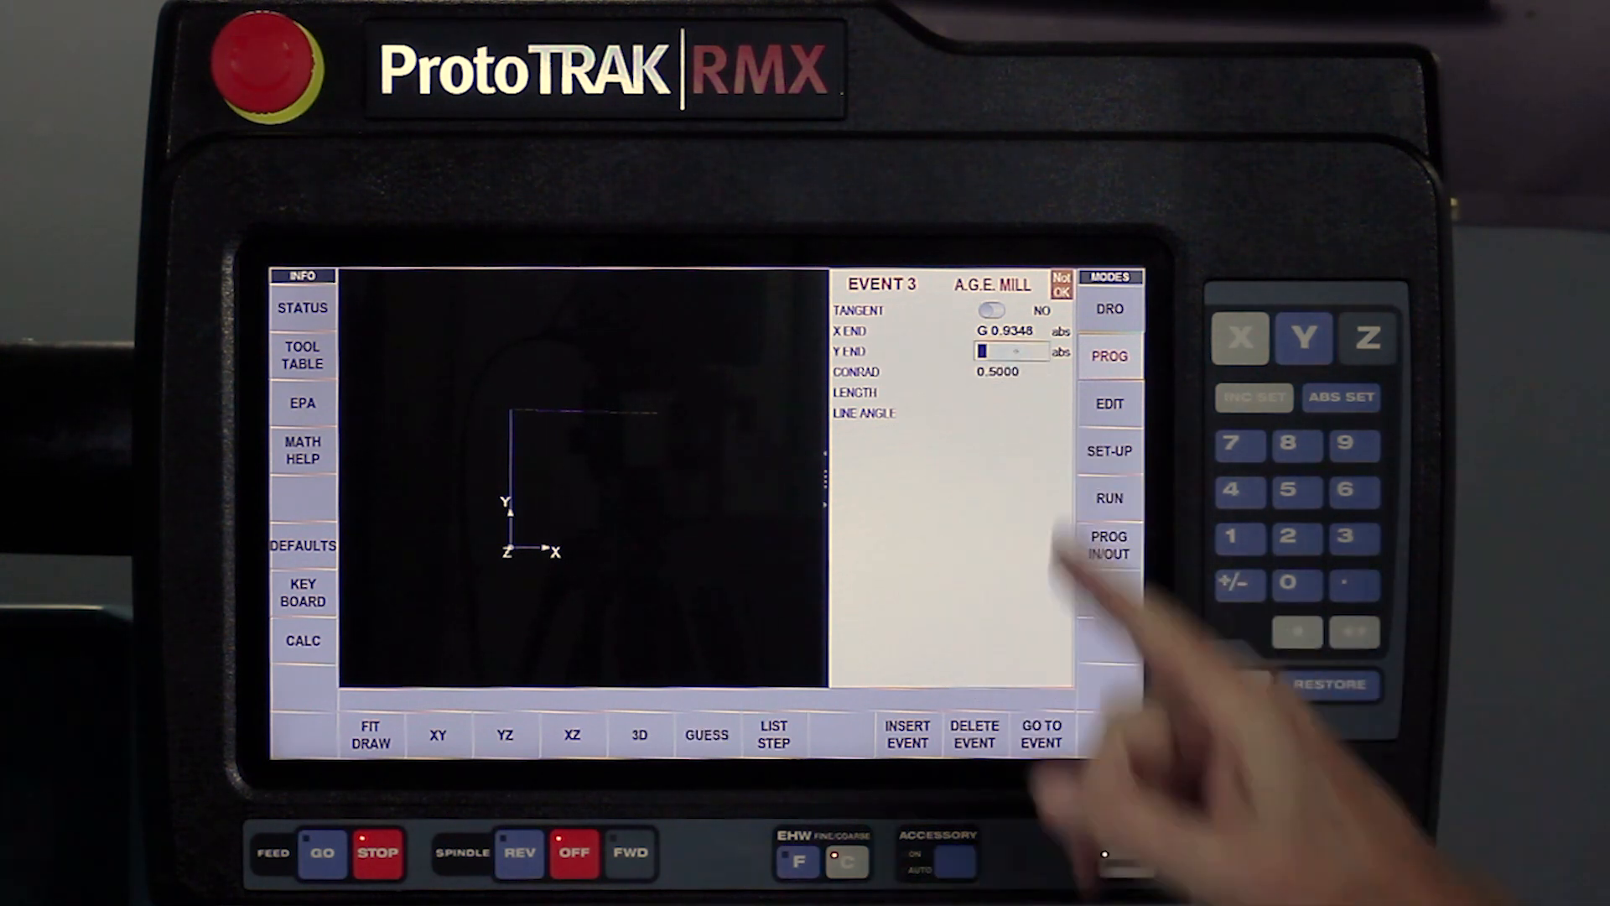
left_click(1288, 445)
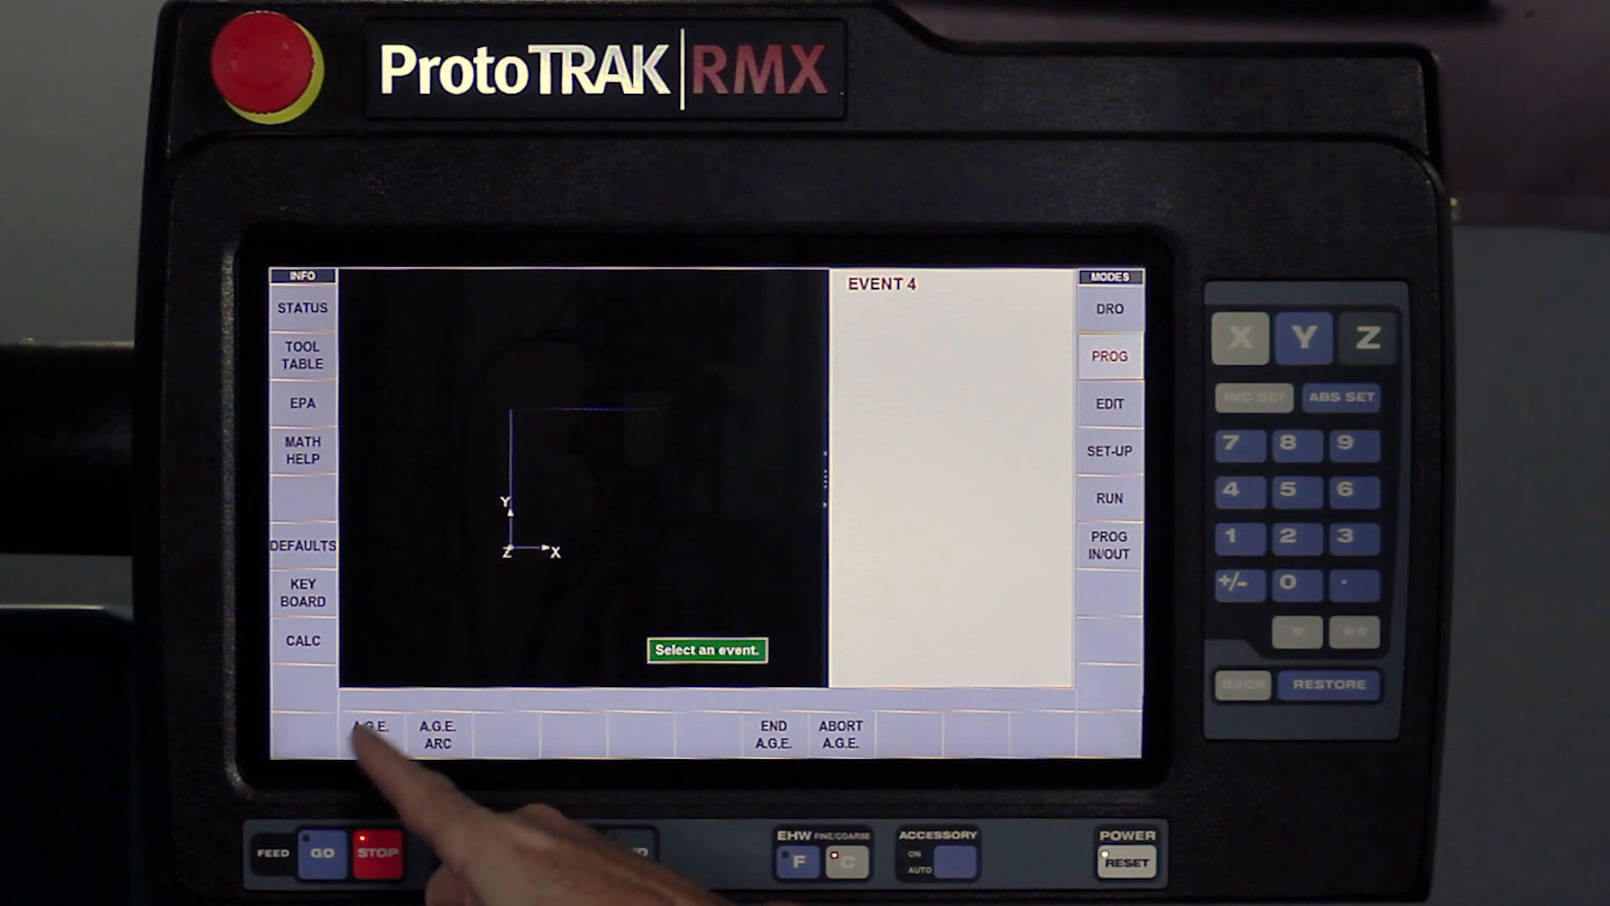
Step: Program event 4 as a 70° mill line ending at the guessed point near X 1.57, Y 1.4935
left_click(370, 726)
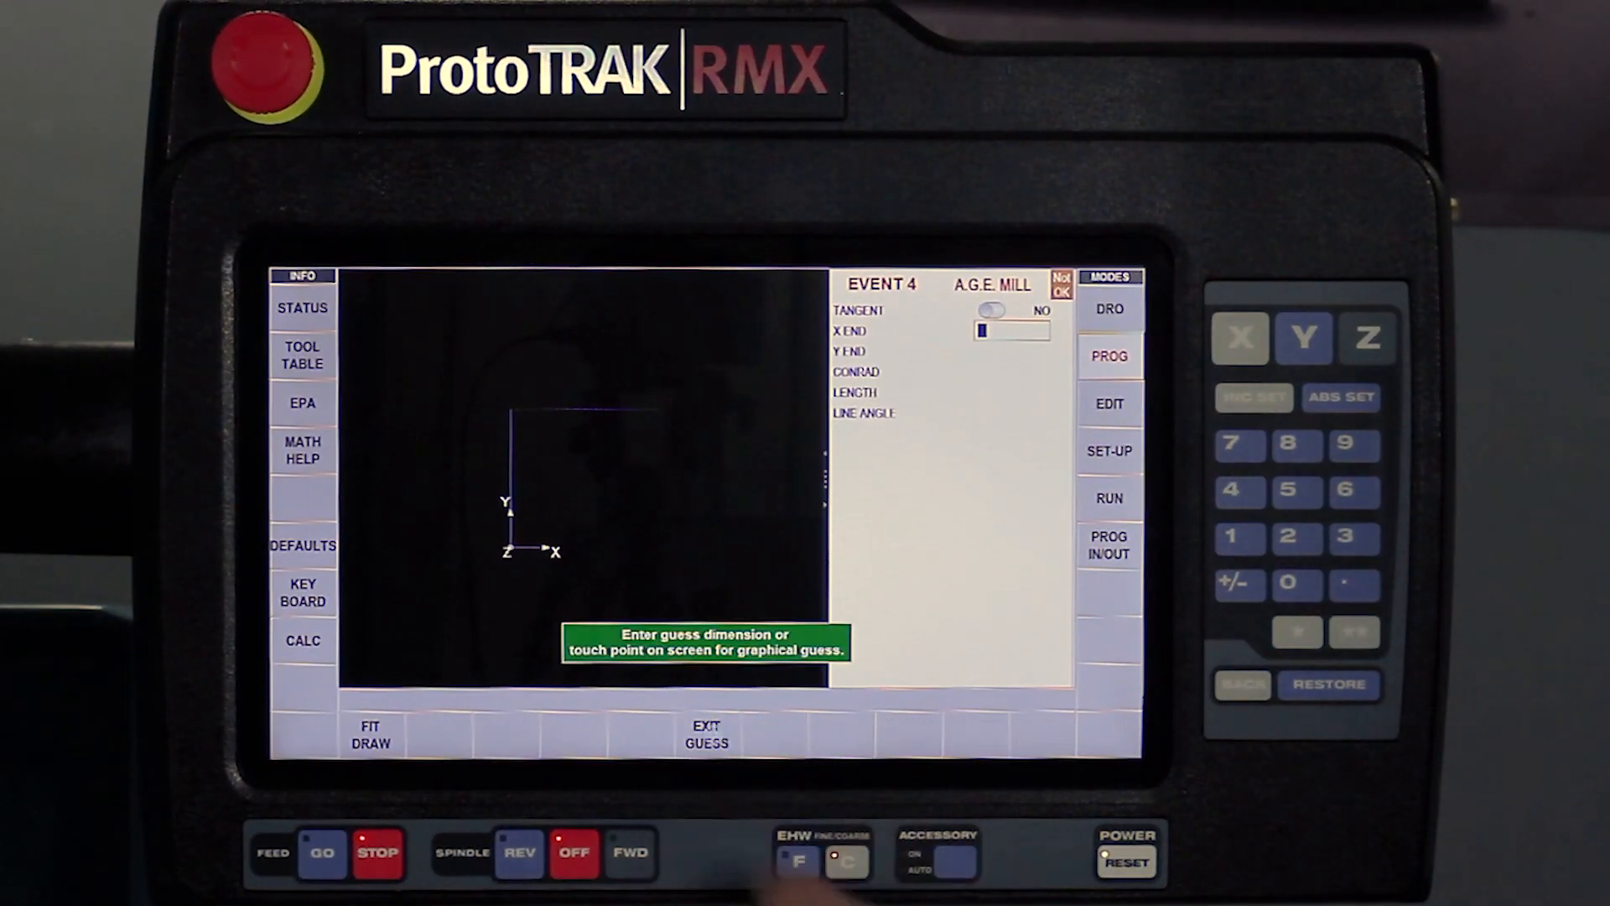
left_click(755, 313)
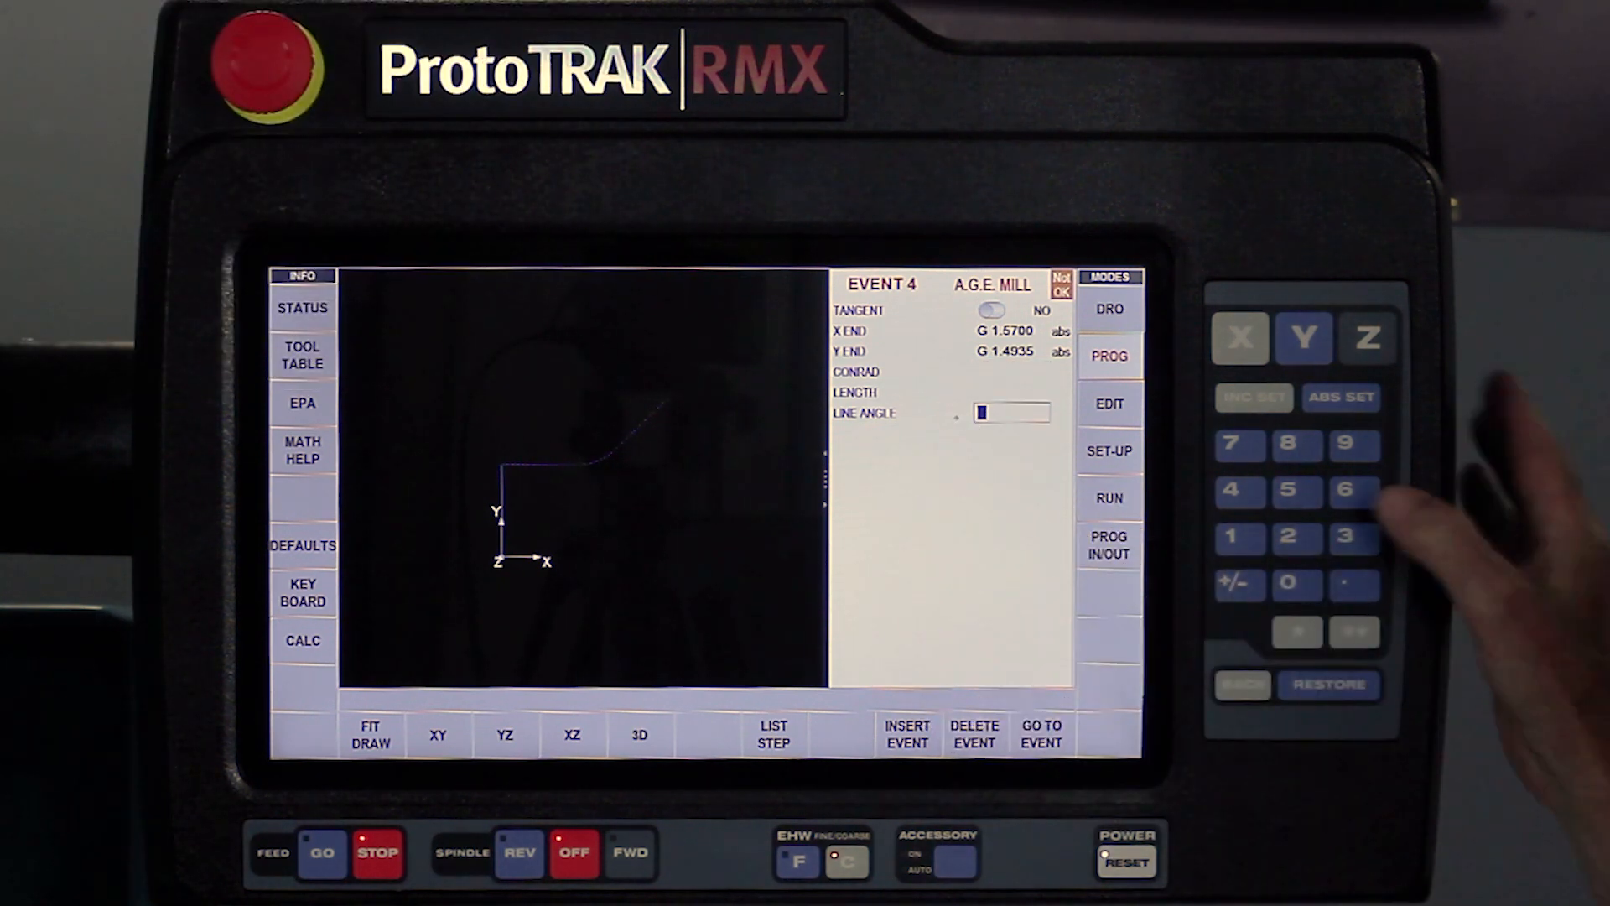
type("70")
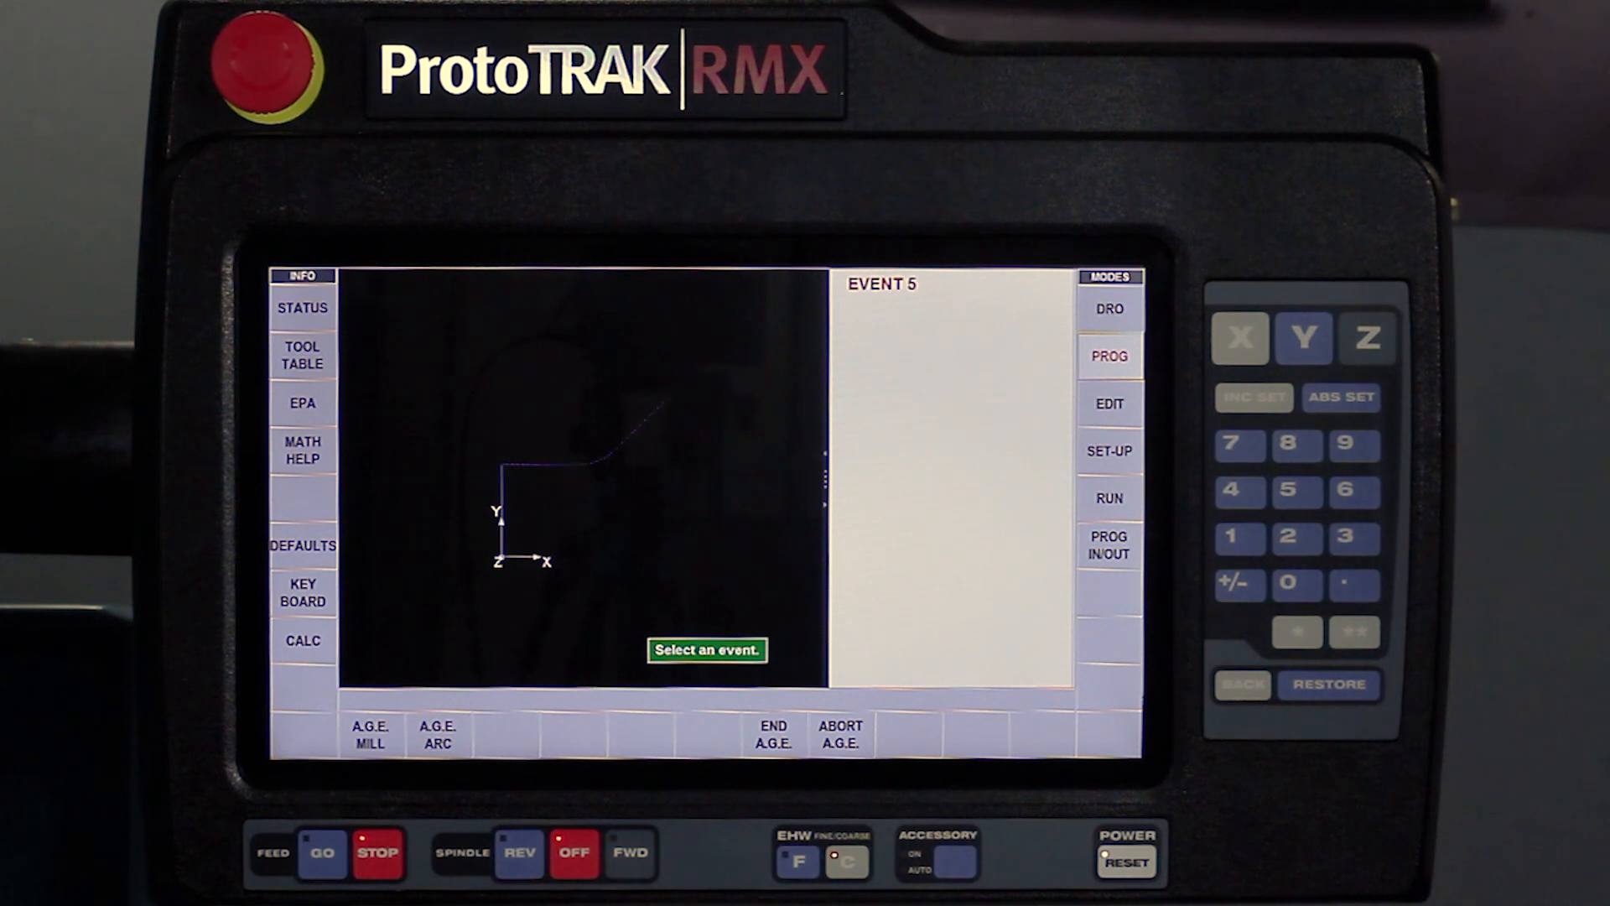
Step: Set arc event 5 to tangent YES and 1-CW, with guessed end X 2.1811, Y 1.5135
left_click(437, 735)
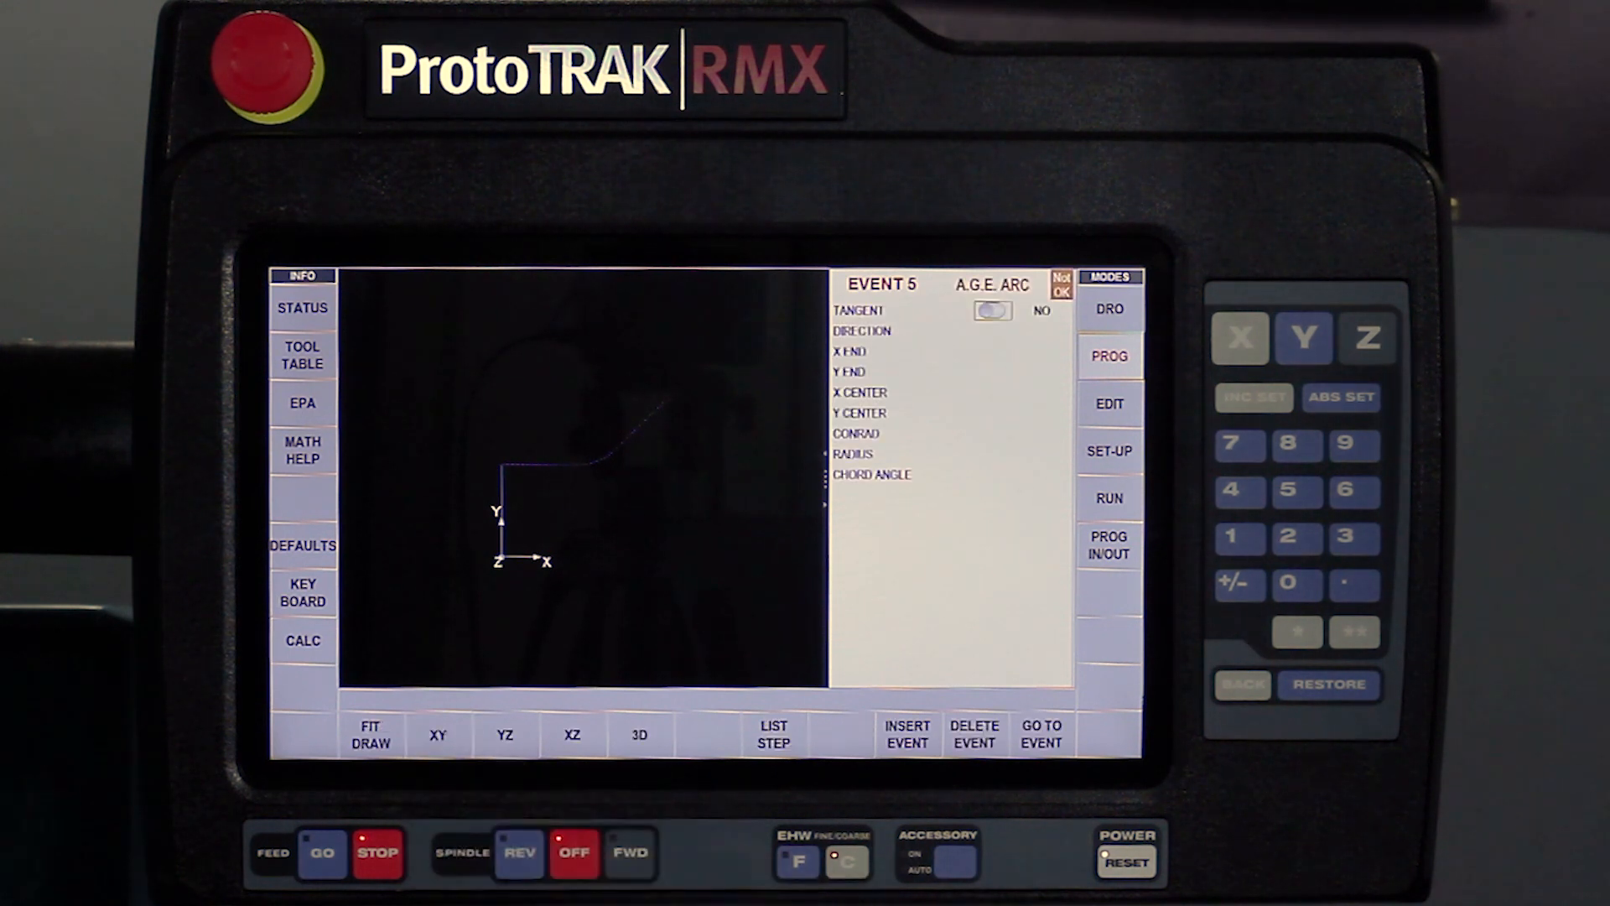
left_click(991, 311)
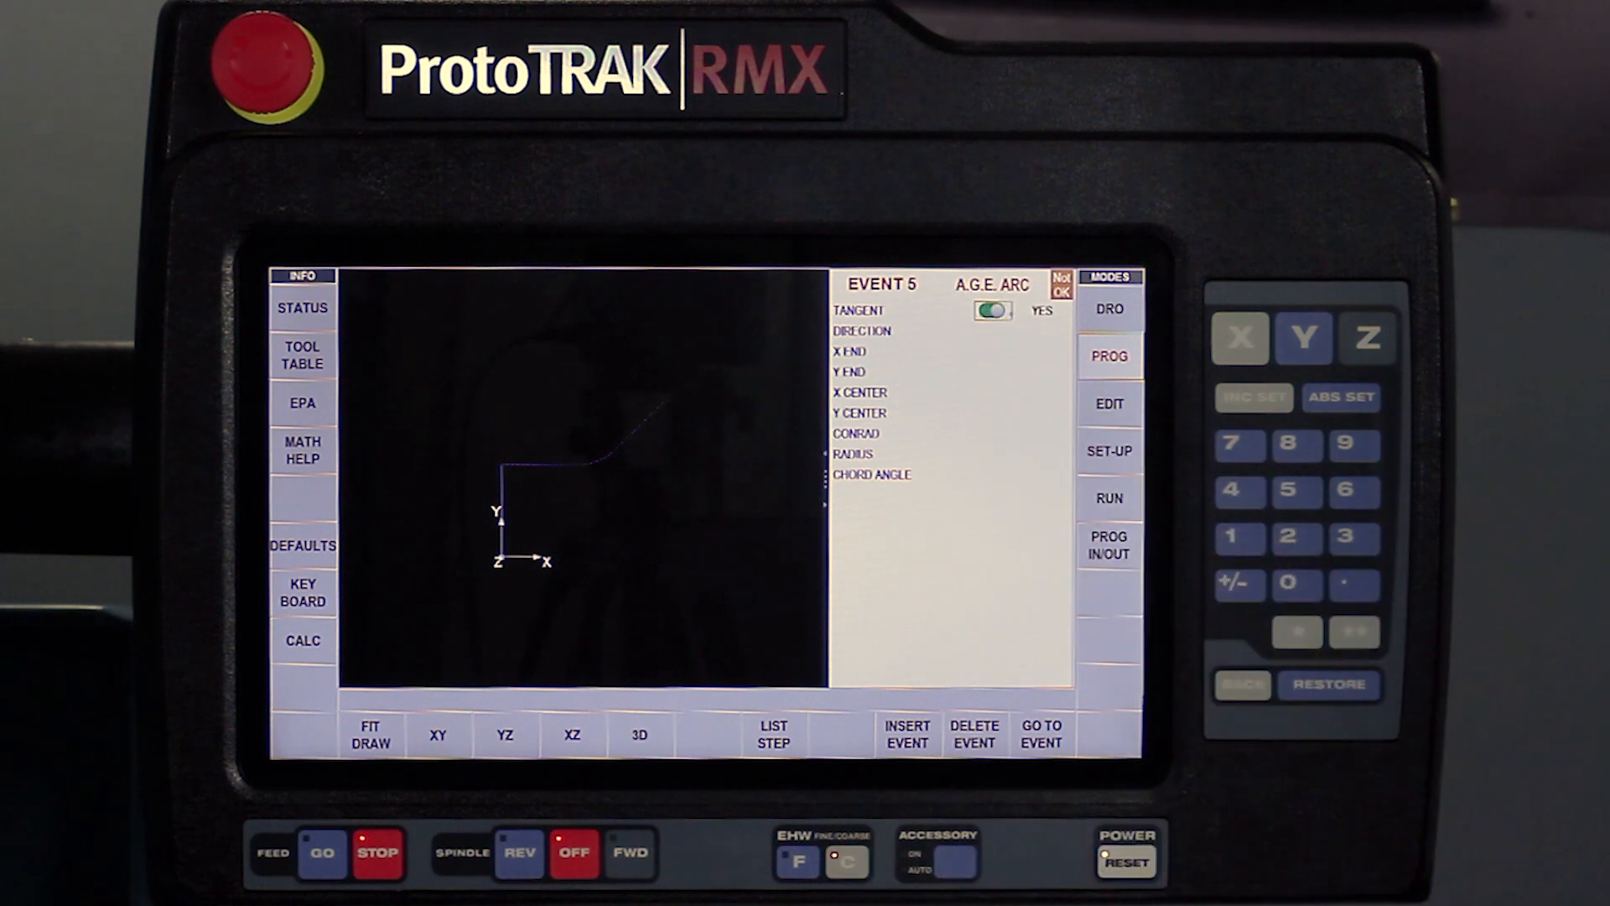
left_click(861, 330)
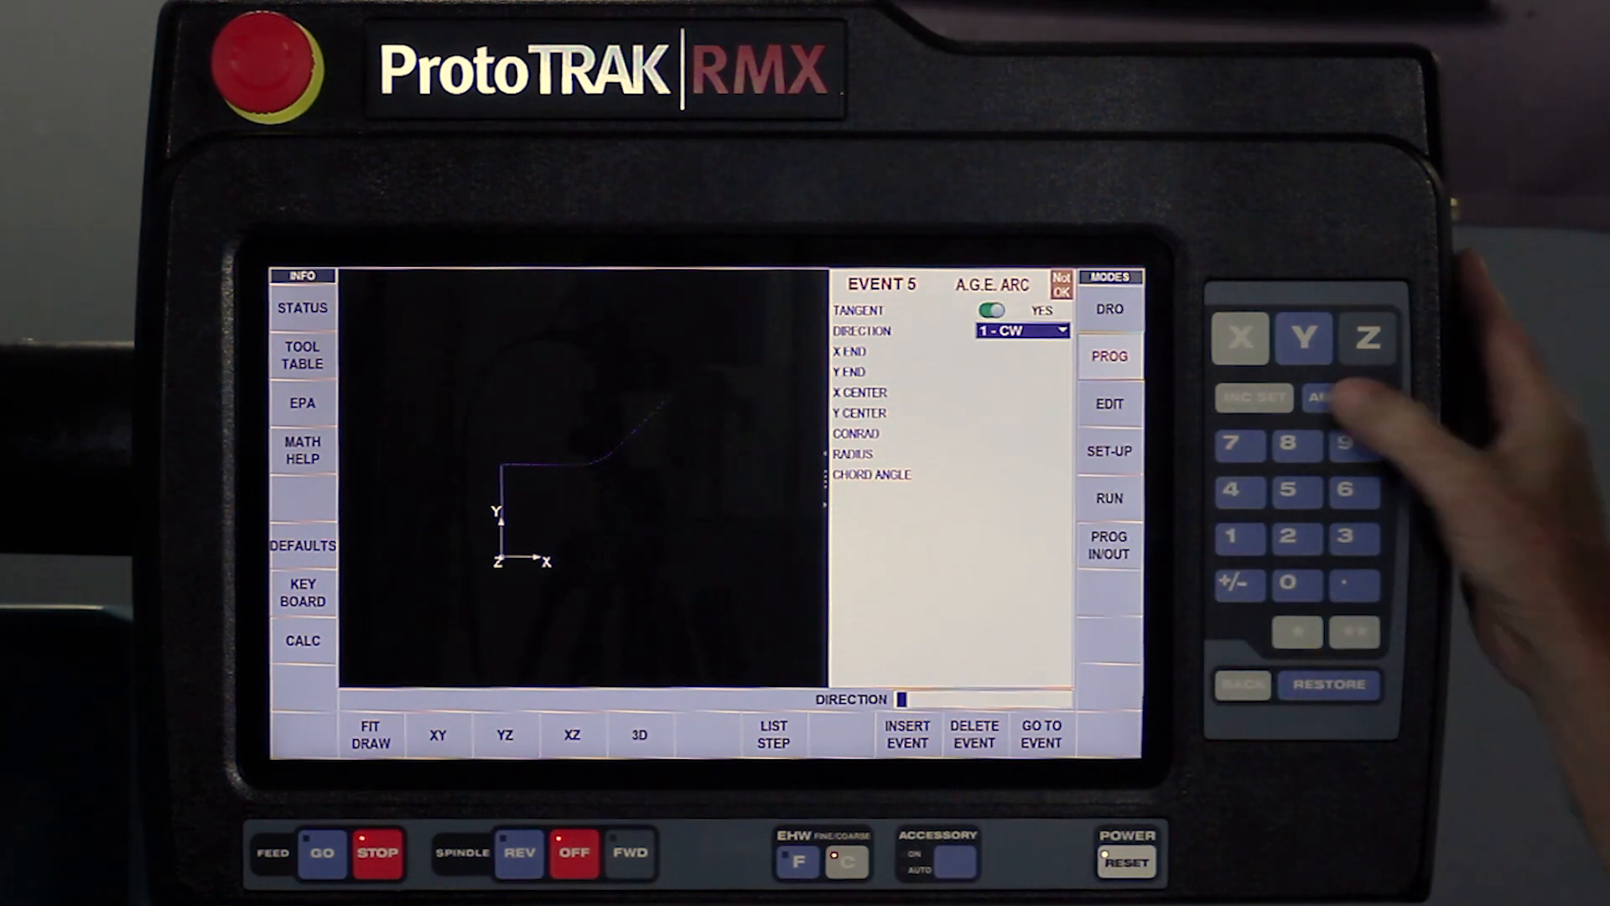
left_click(1342, 397)
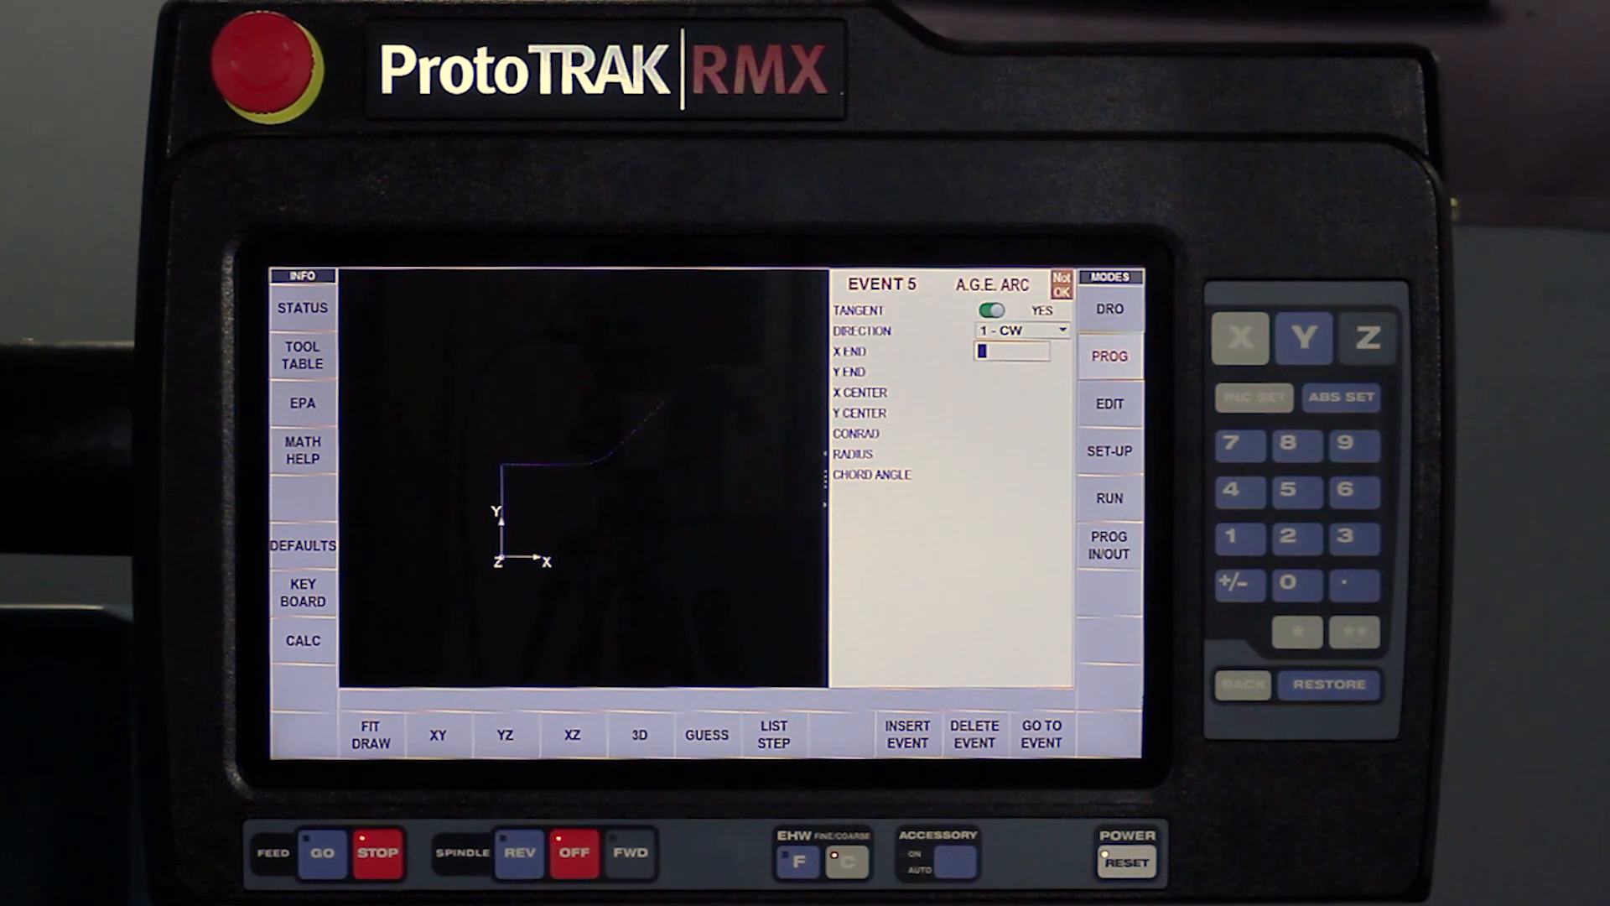
left_click(706, 735)
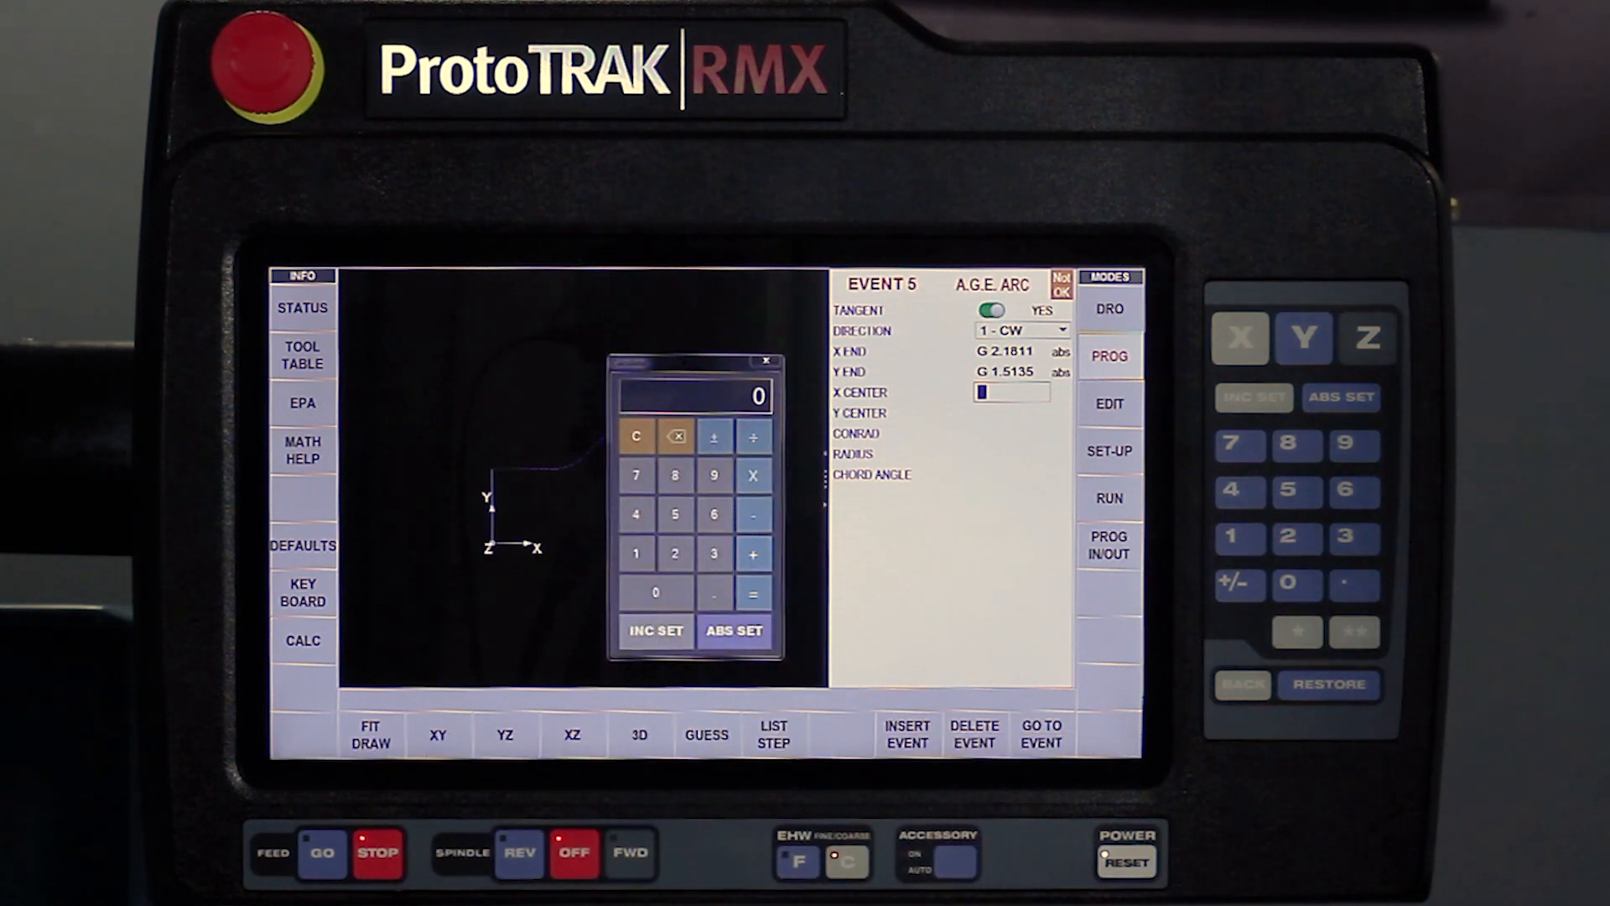
Step: Compute arc X center 5.387 by adding 2.167, then enter Y center 2.597 and radius 0.38
left_click(674, 513)
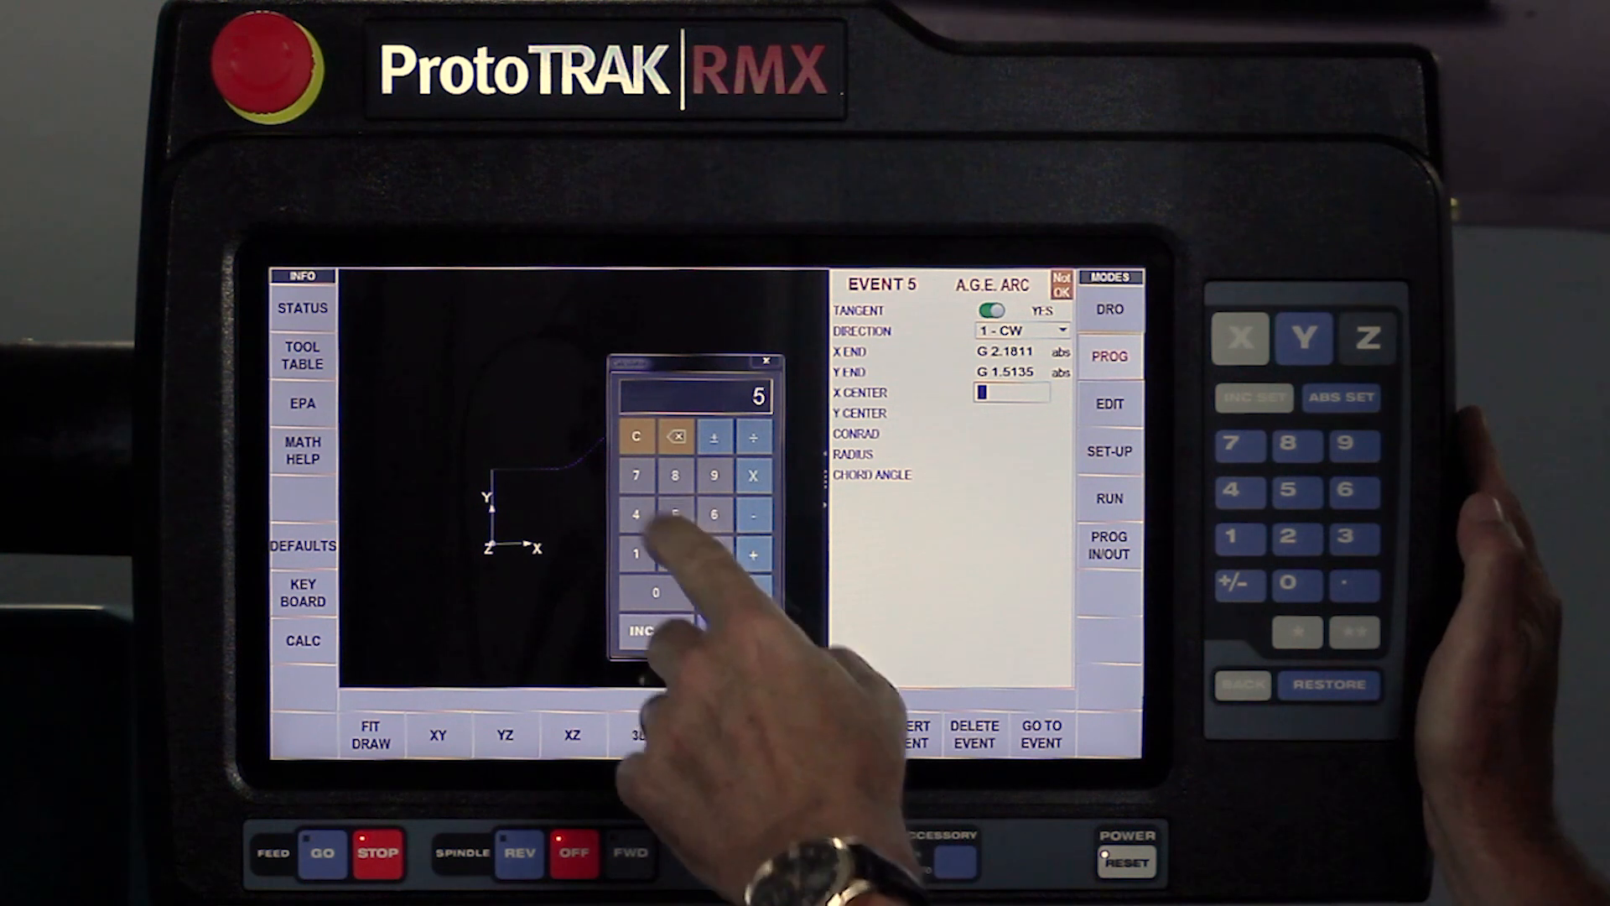
left_click(674, 554)
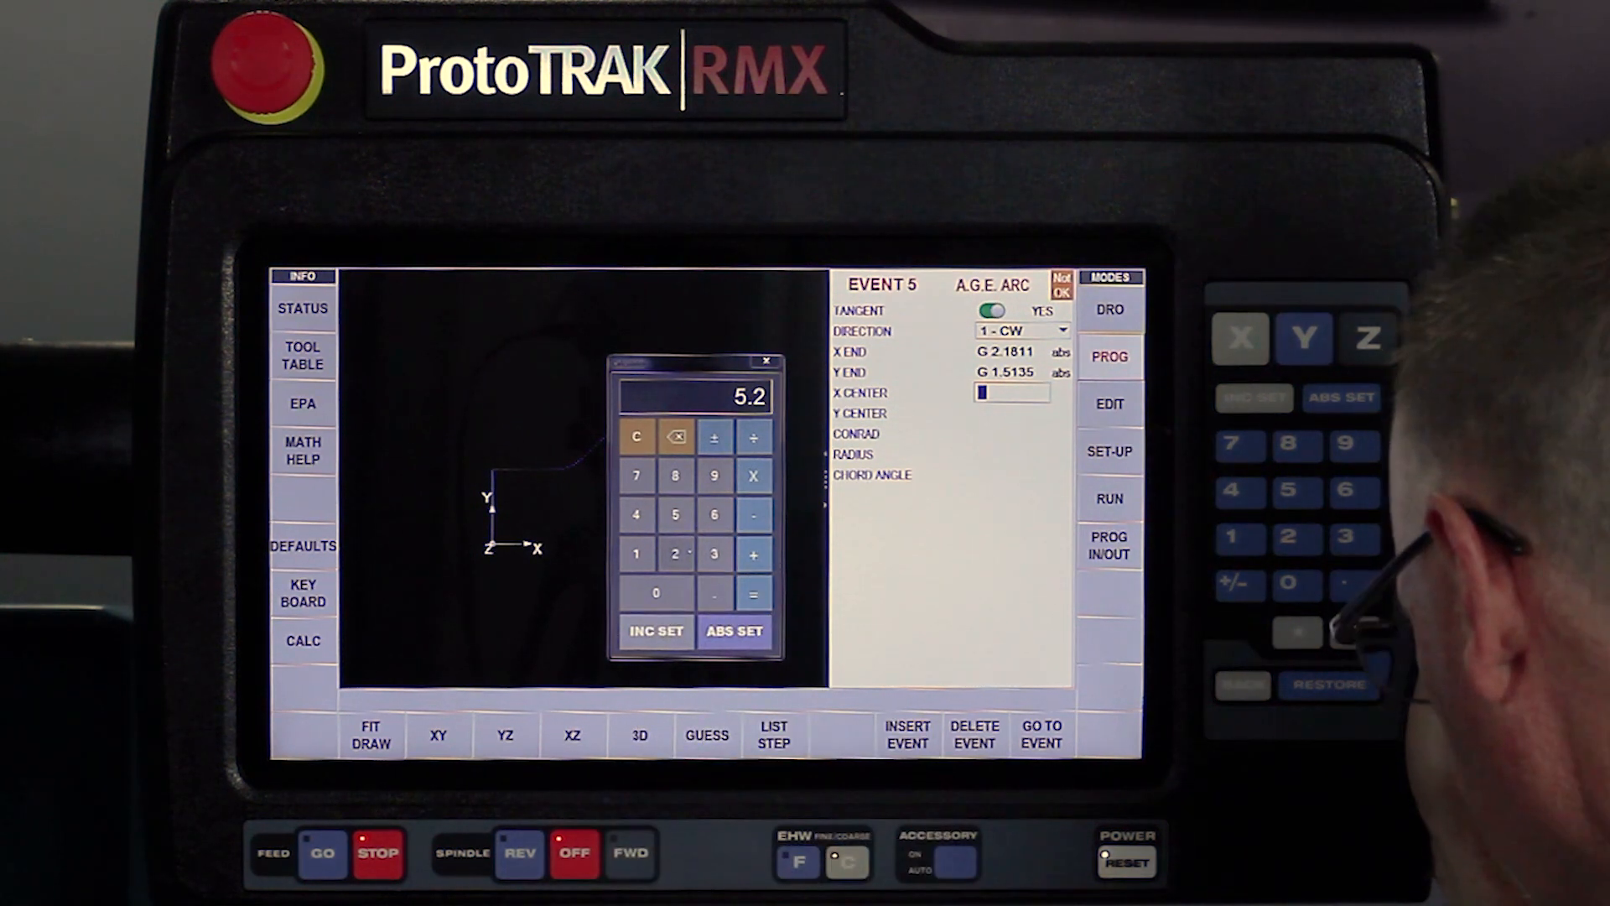
left_click(714, 553)
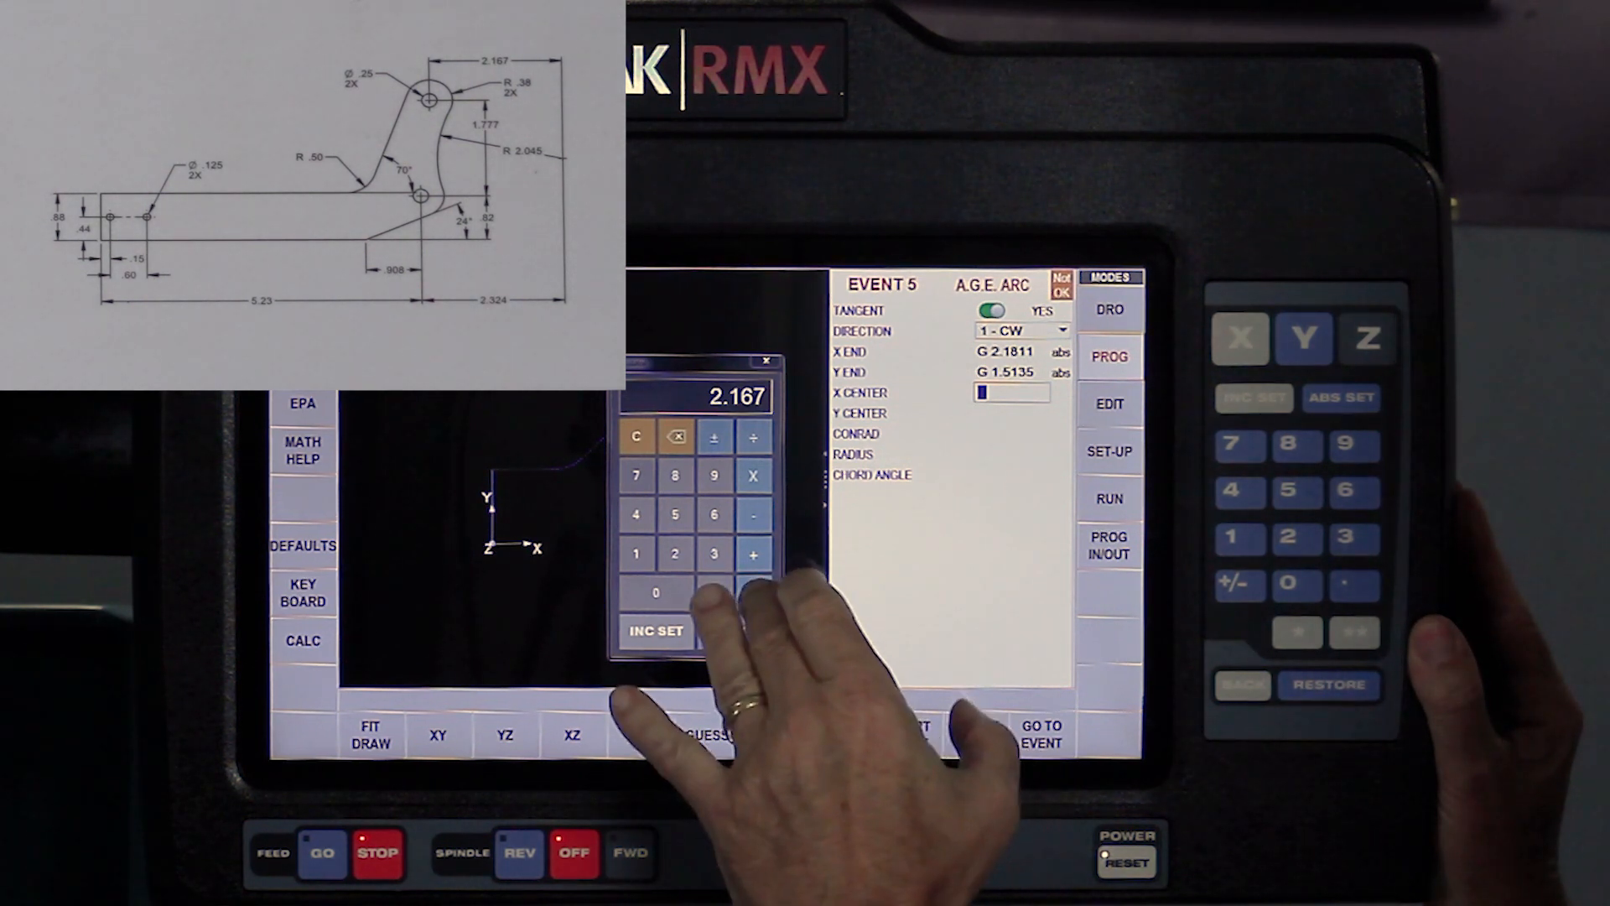
left_click(754, 594)
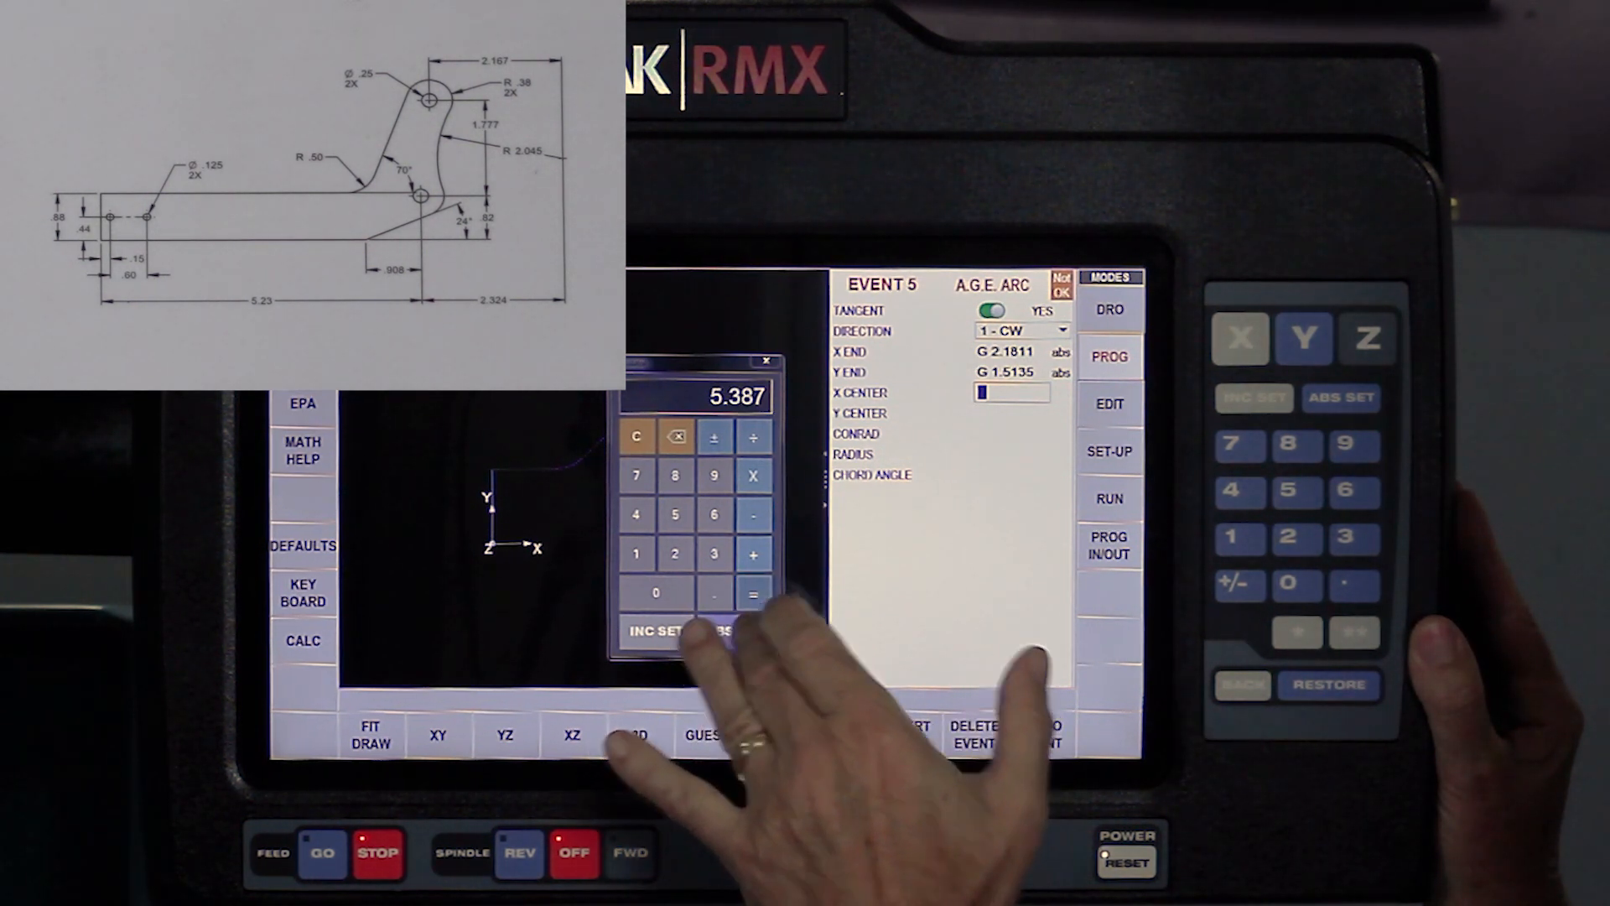
left_click(735, 631)
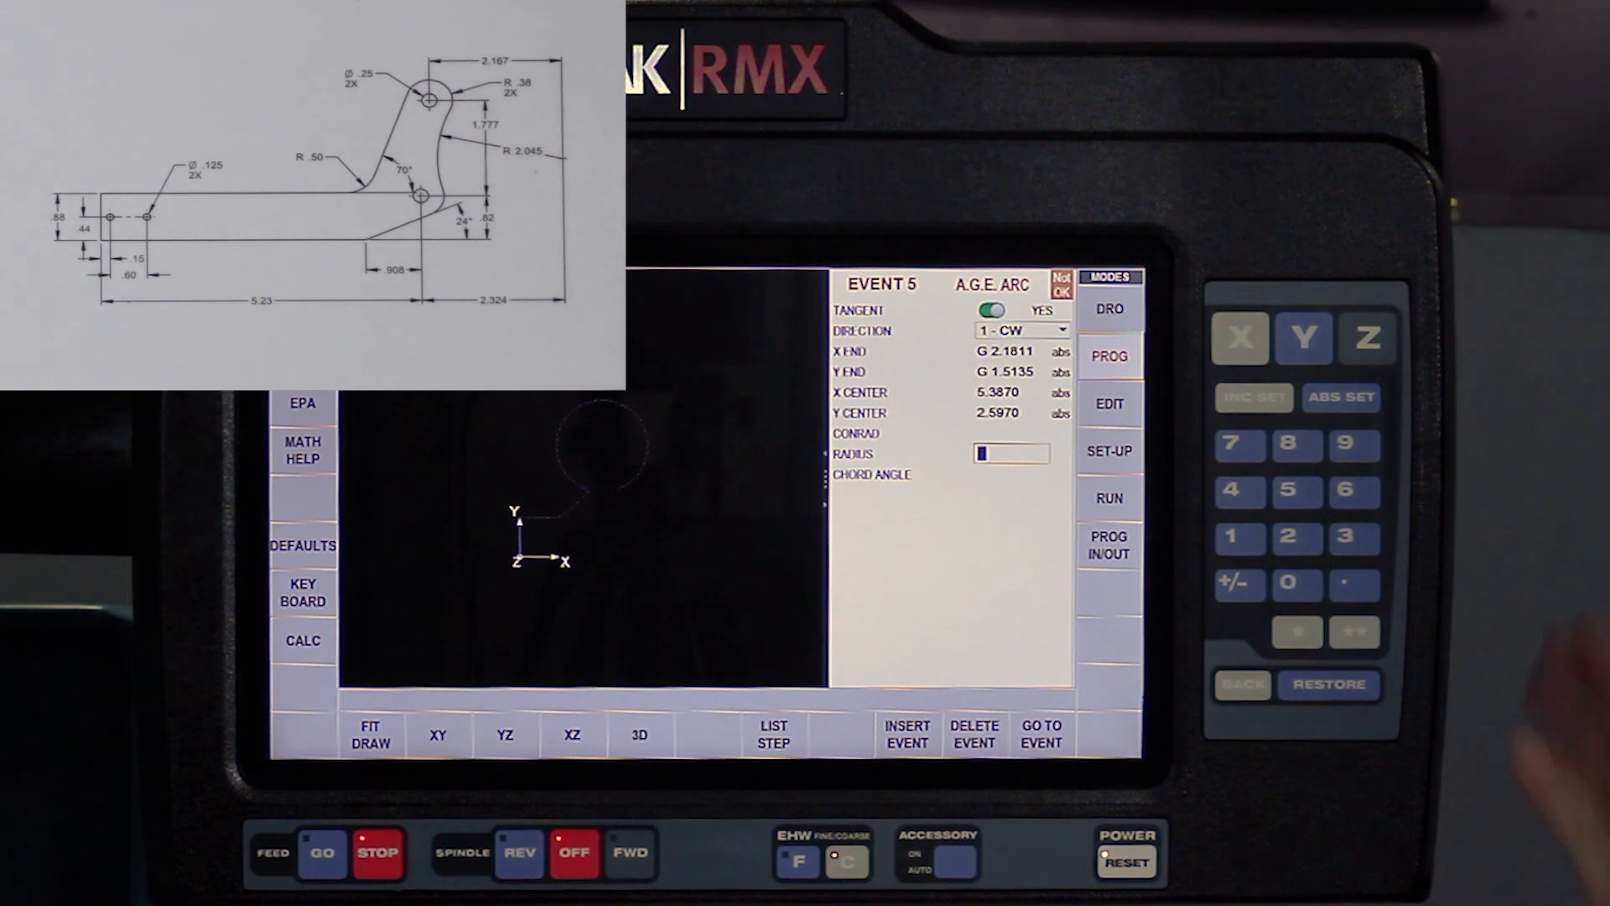
type("0.3800")
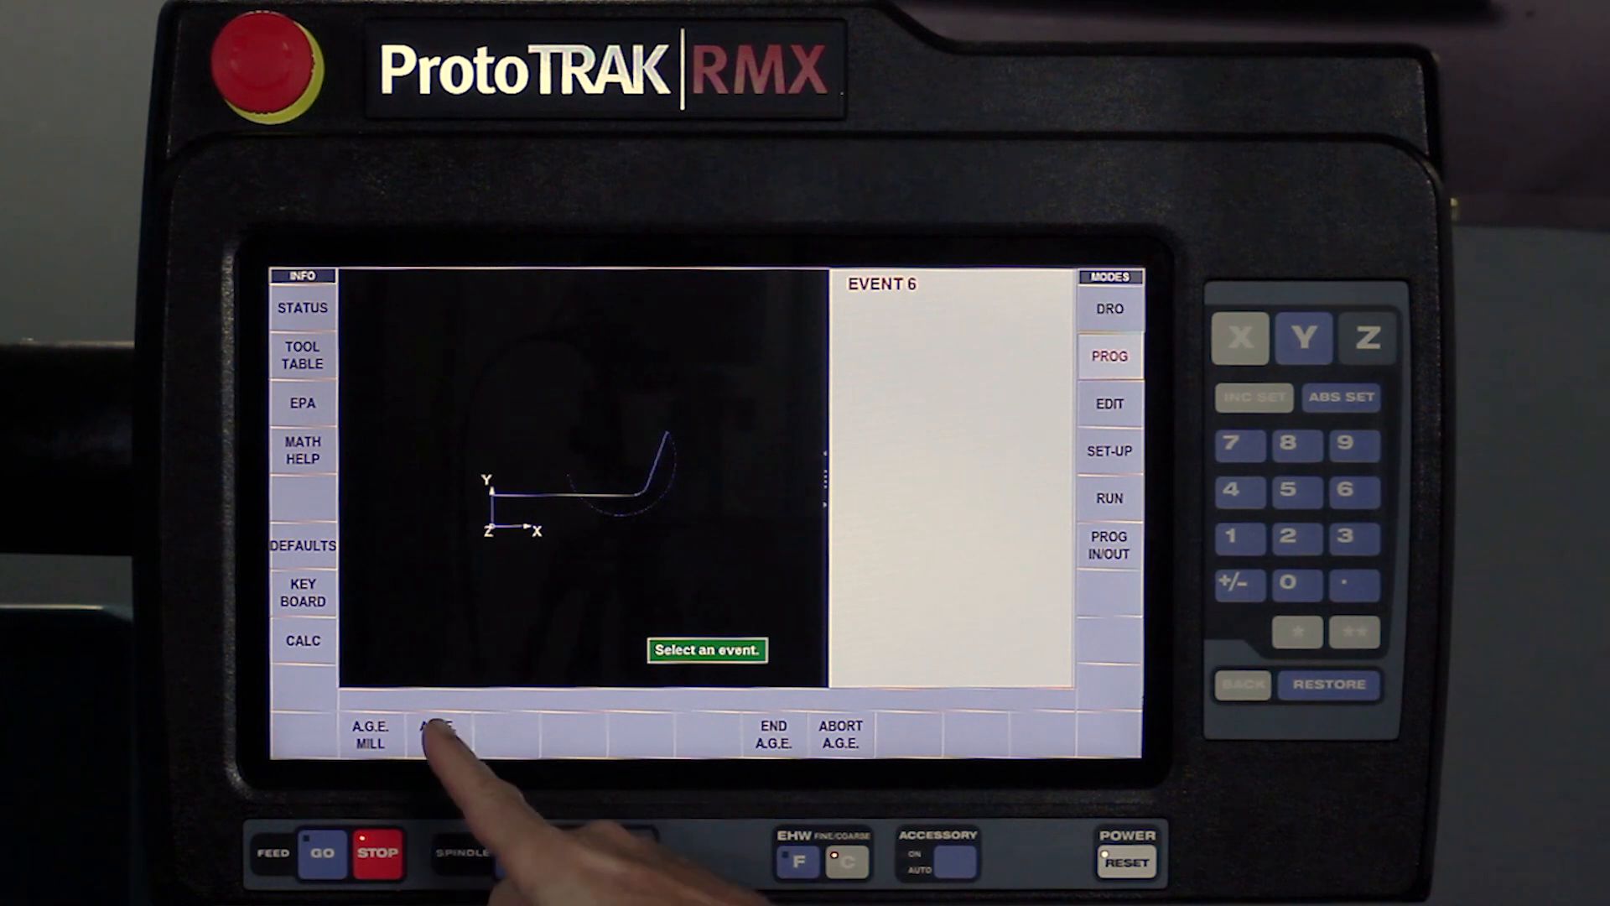
Step: Program event 6 as a tangent 2-CCW arc and accept it
left_click(433, 734)
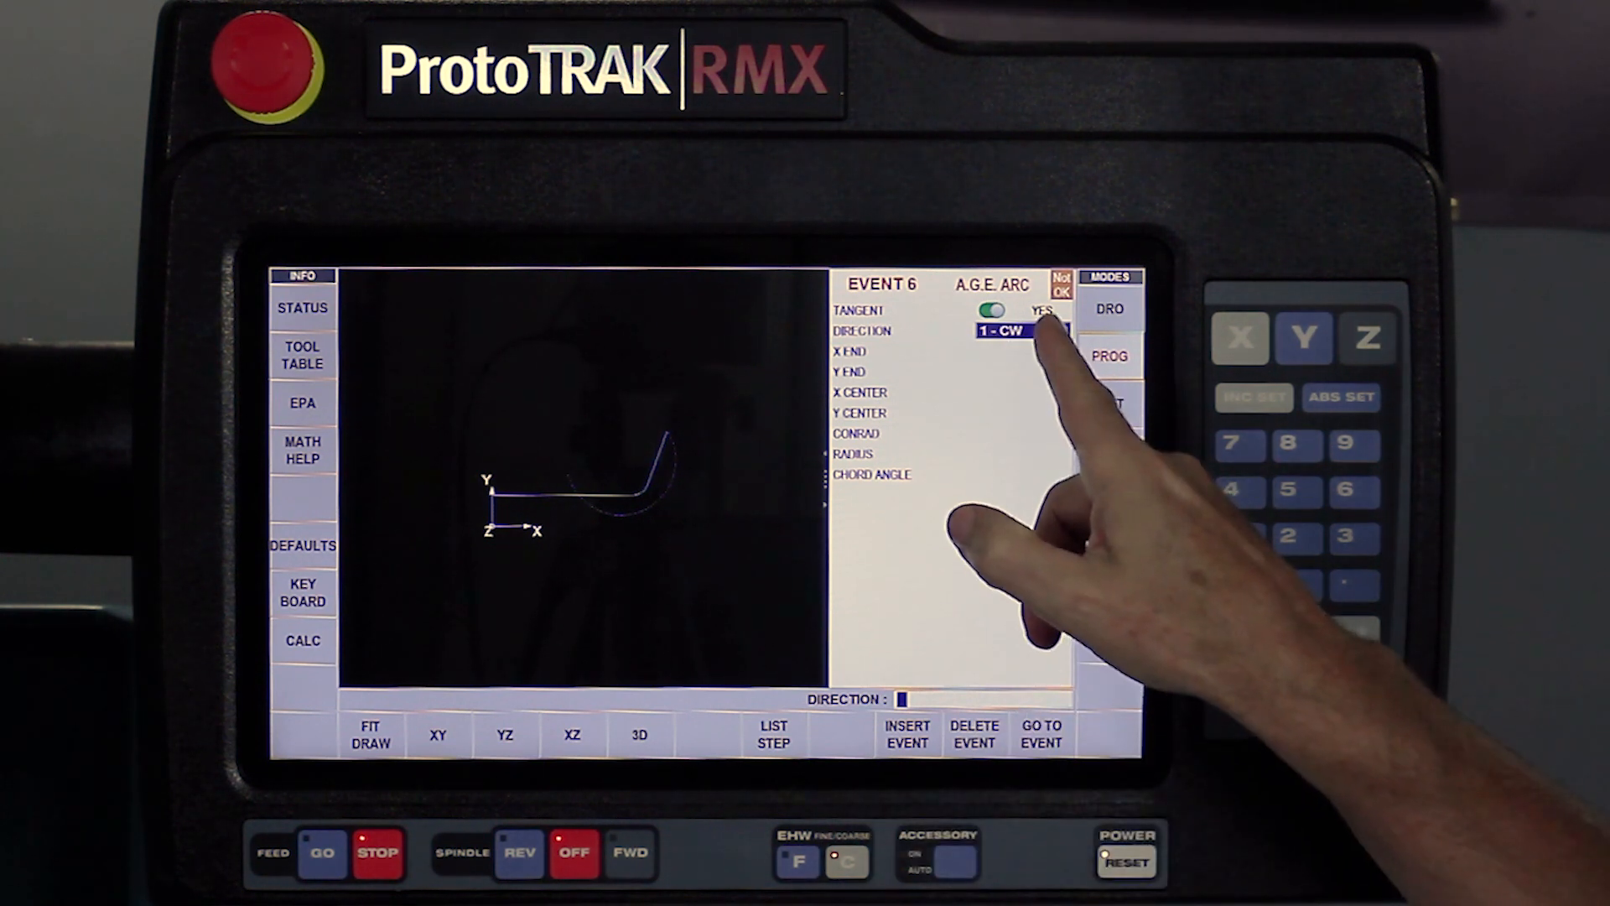
left_click(1022, 329)
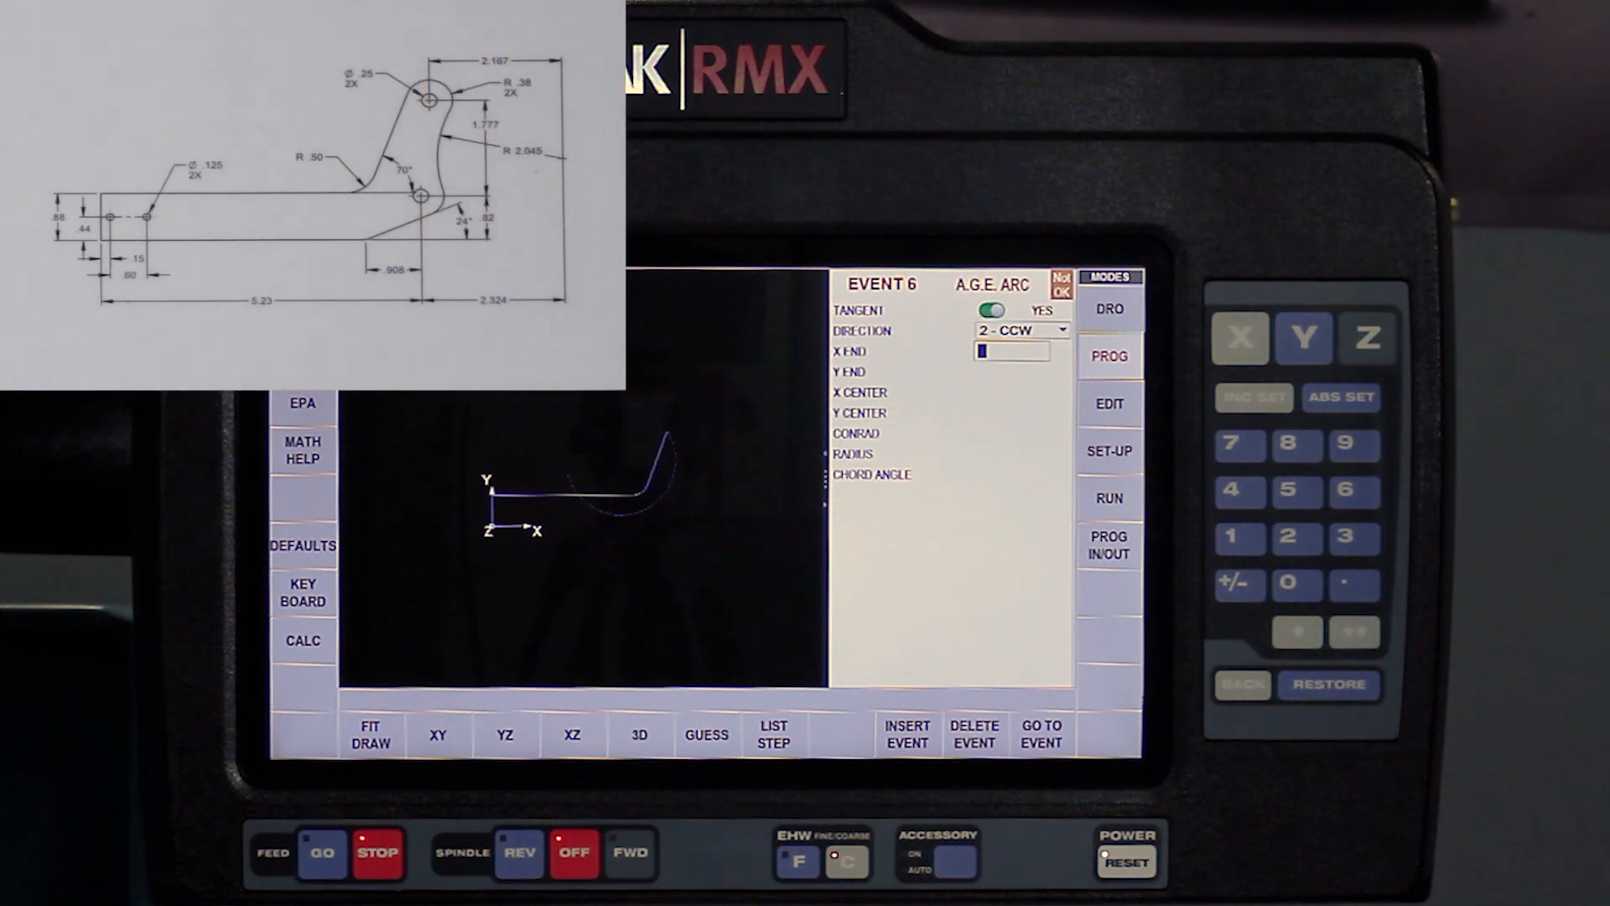
left_click(705, 734)
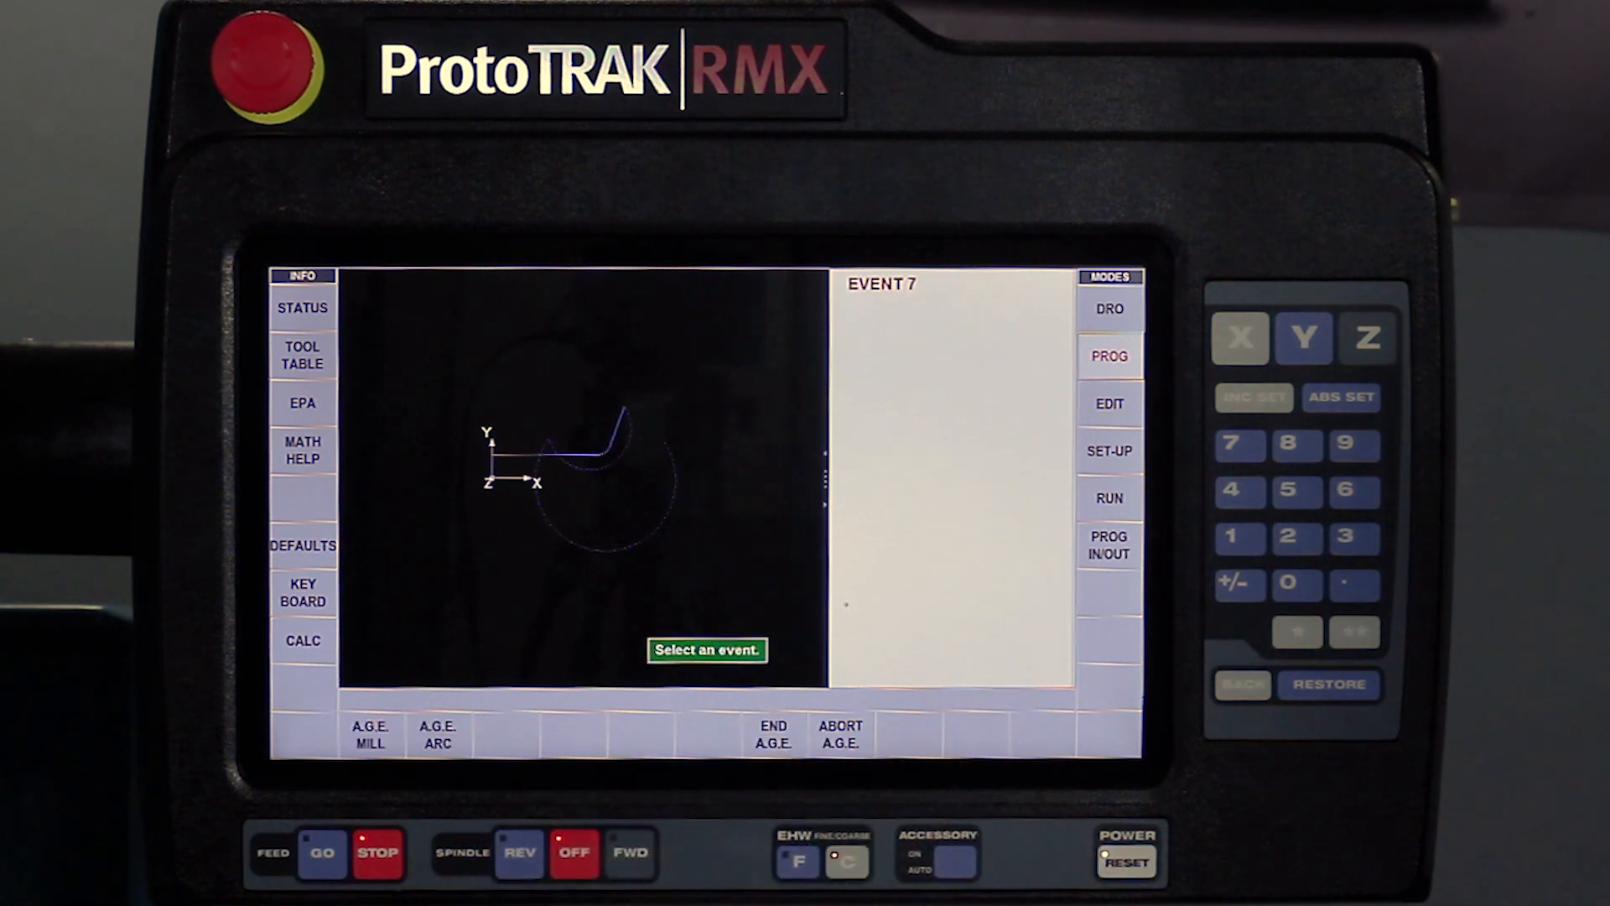
Step: Program event 7 as a tangent 1-CW arc with guessed end X 5.5412, Y -0.2528
left_click(436, 733)
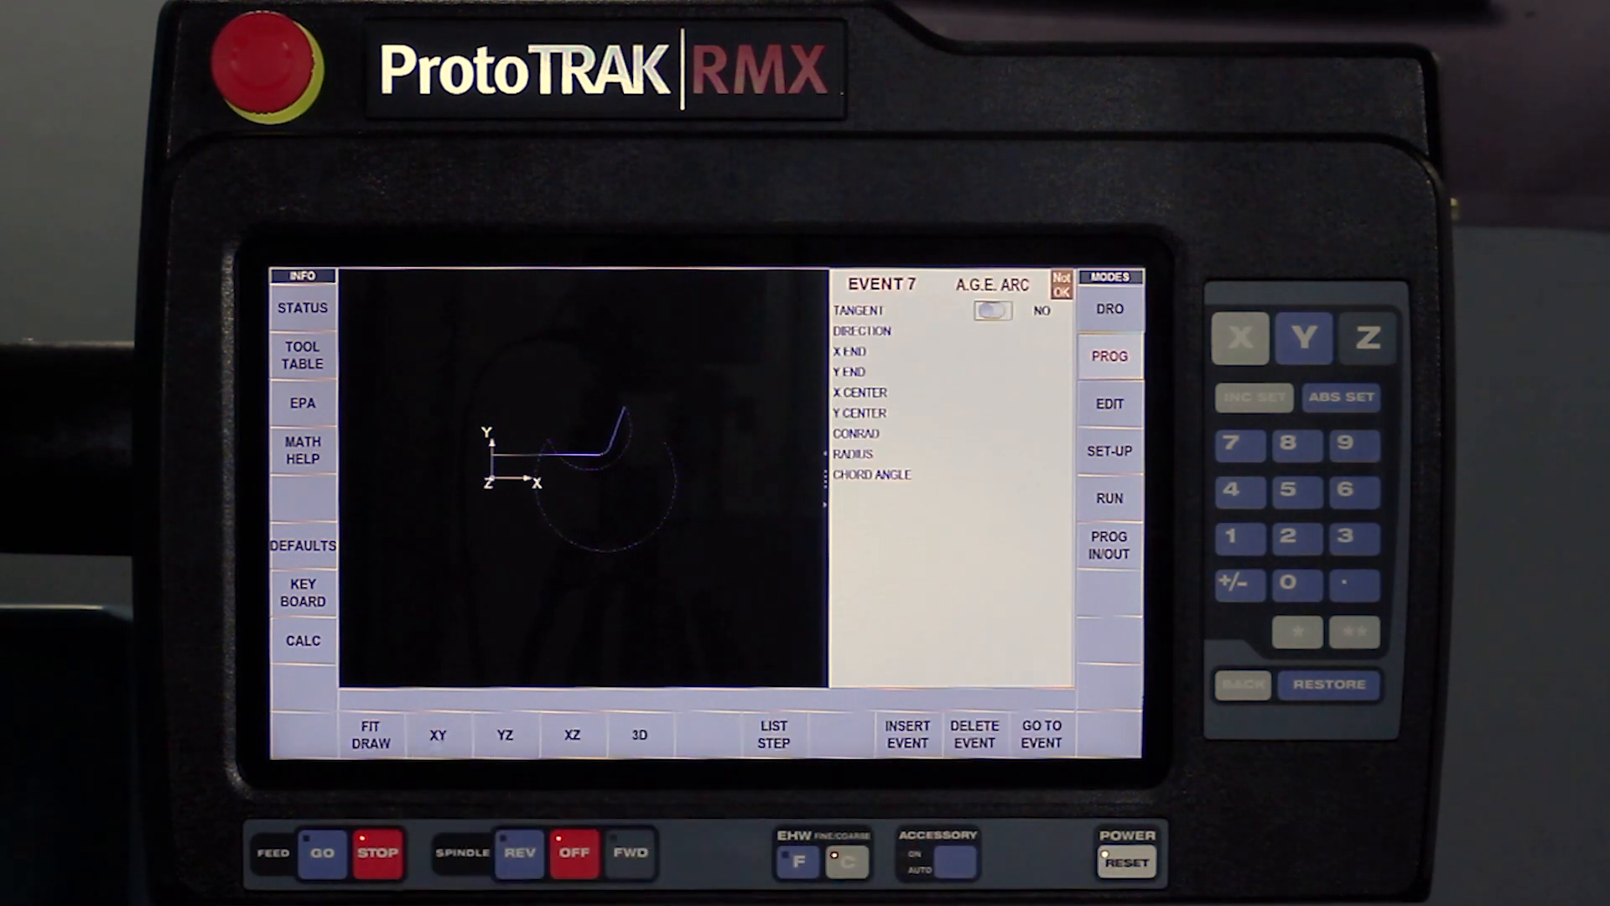
left_click(992, 310)
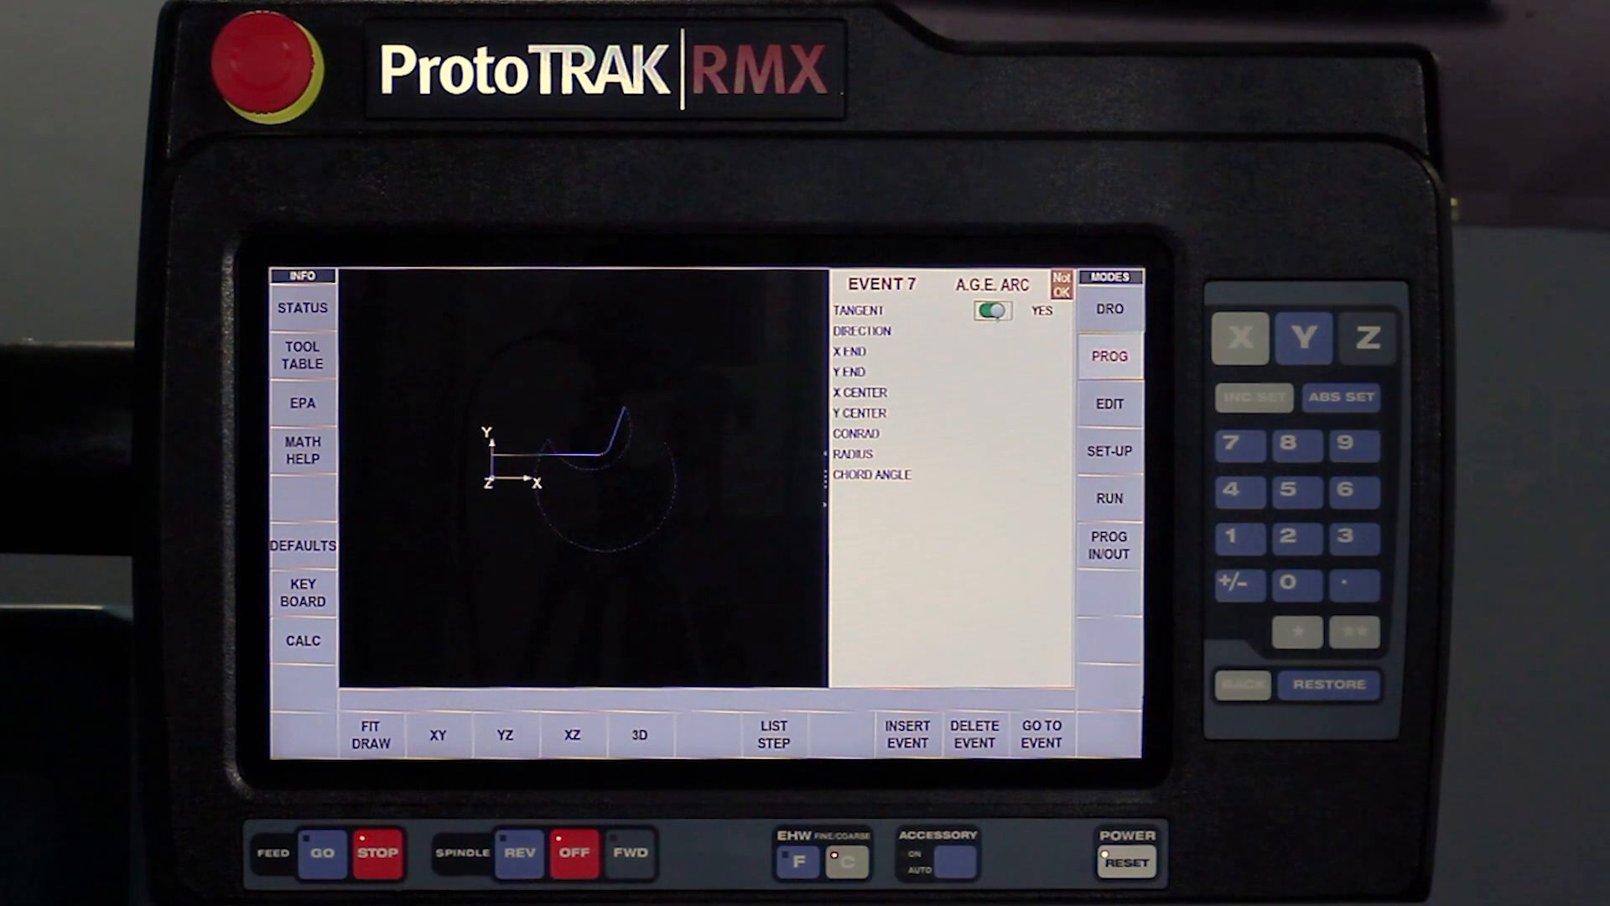
left_click(861, 330)
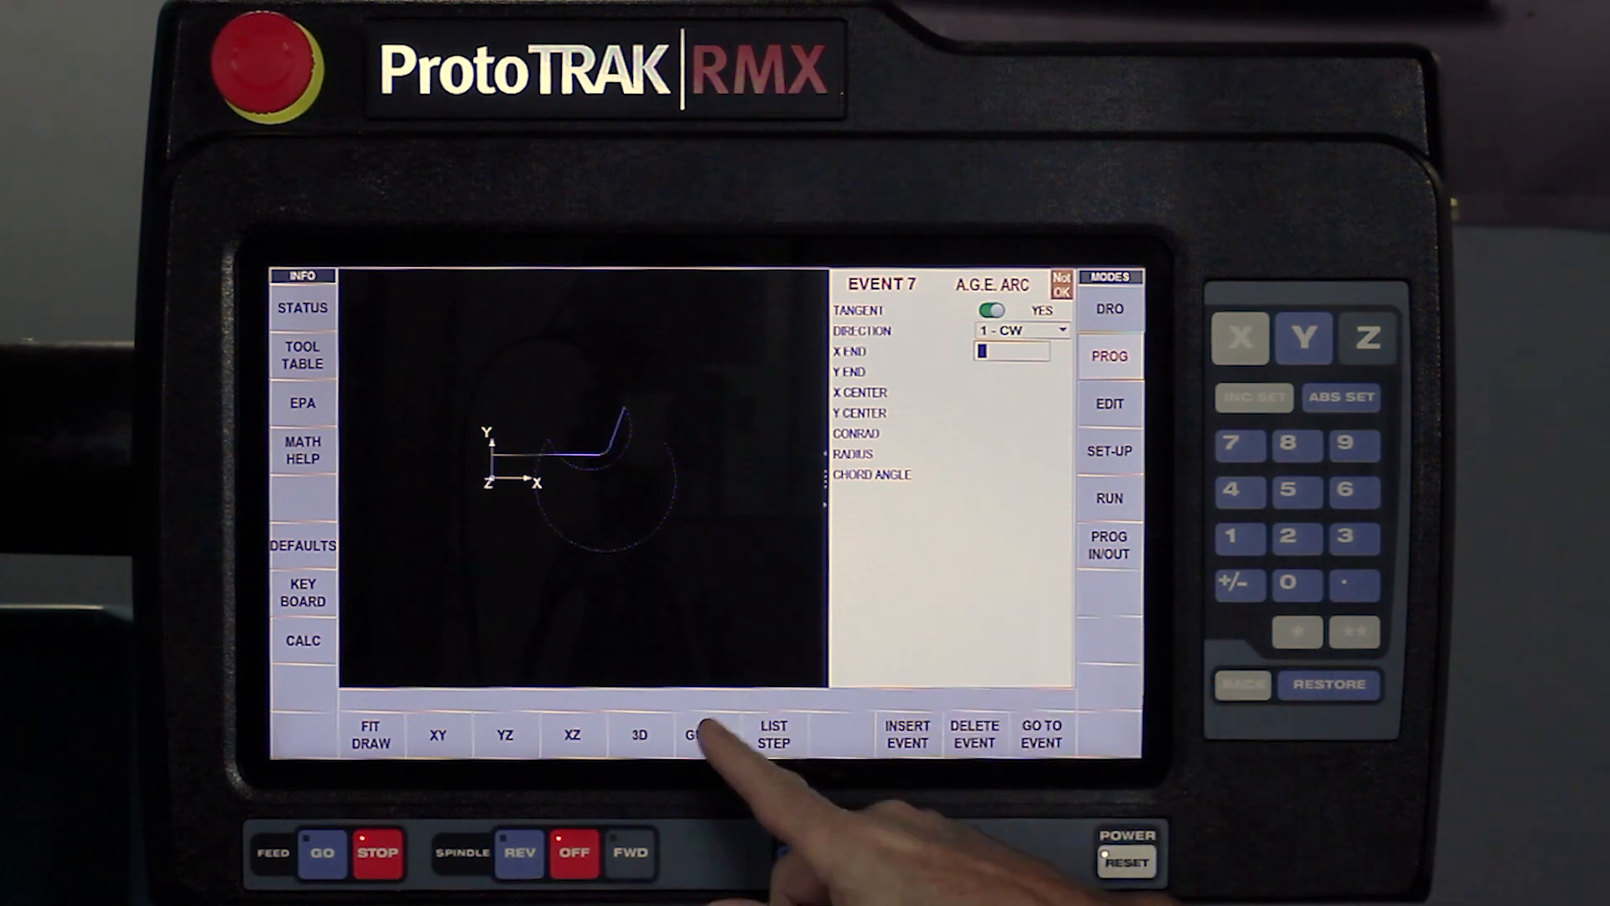
left_click(695, 734)
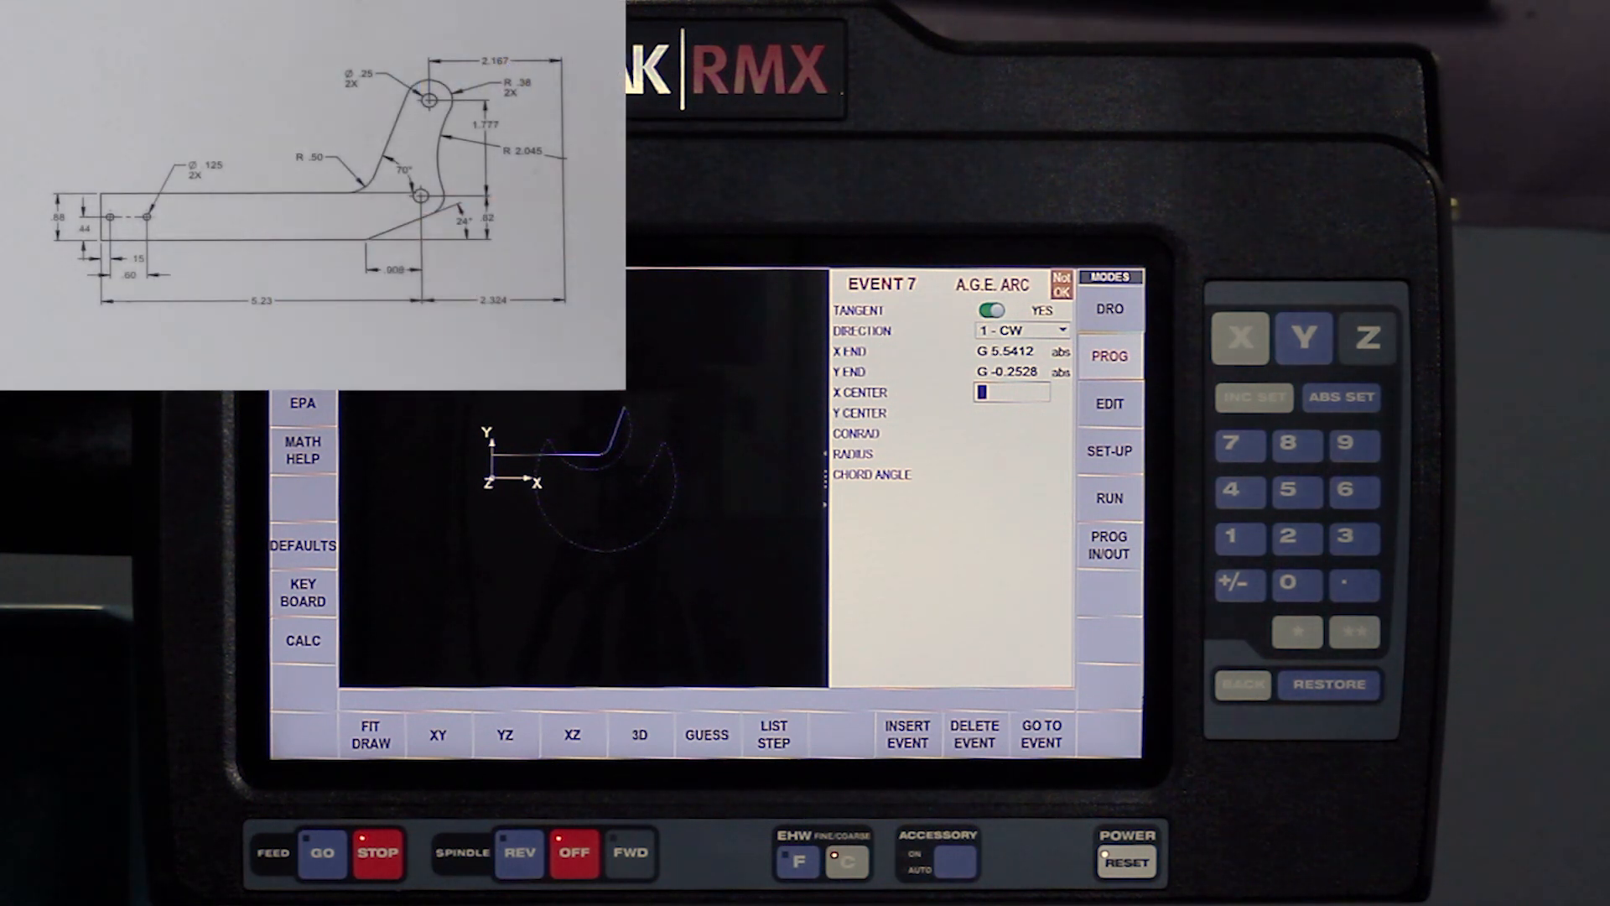
left_click(1297, 537)
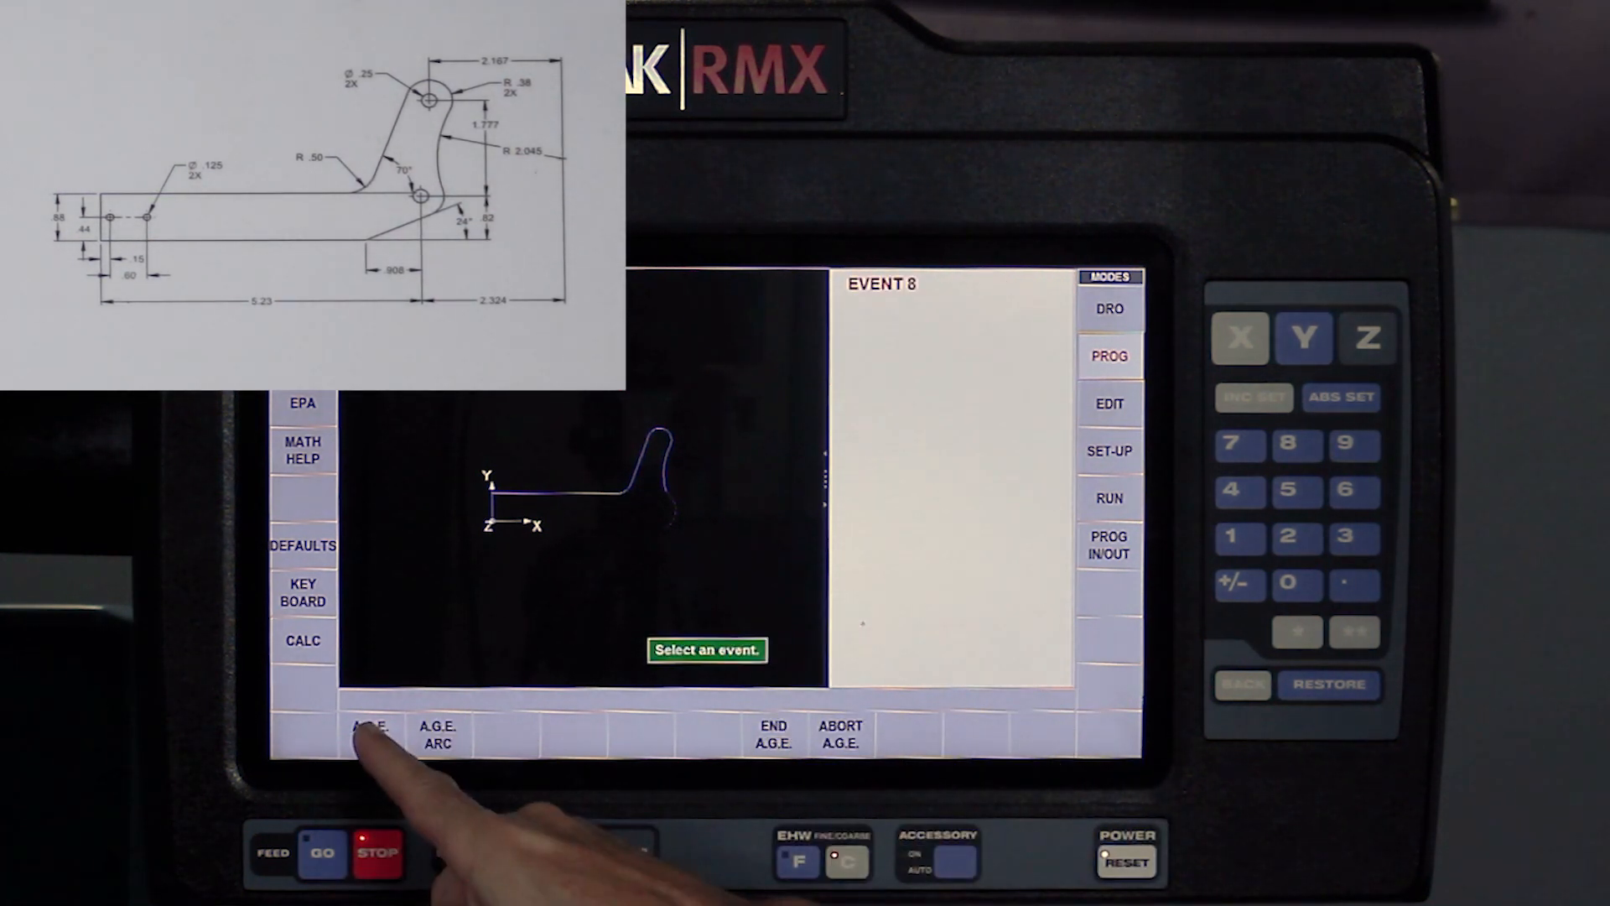
Step: Make event 8 a tangent mill line and key 5.2 into the calculator for X End
left_click(370, 726)
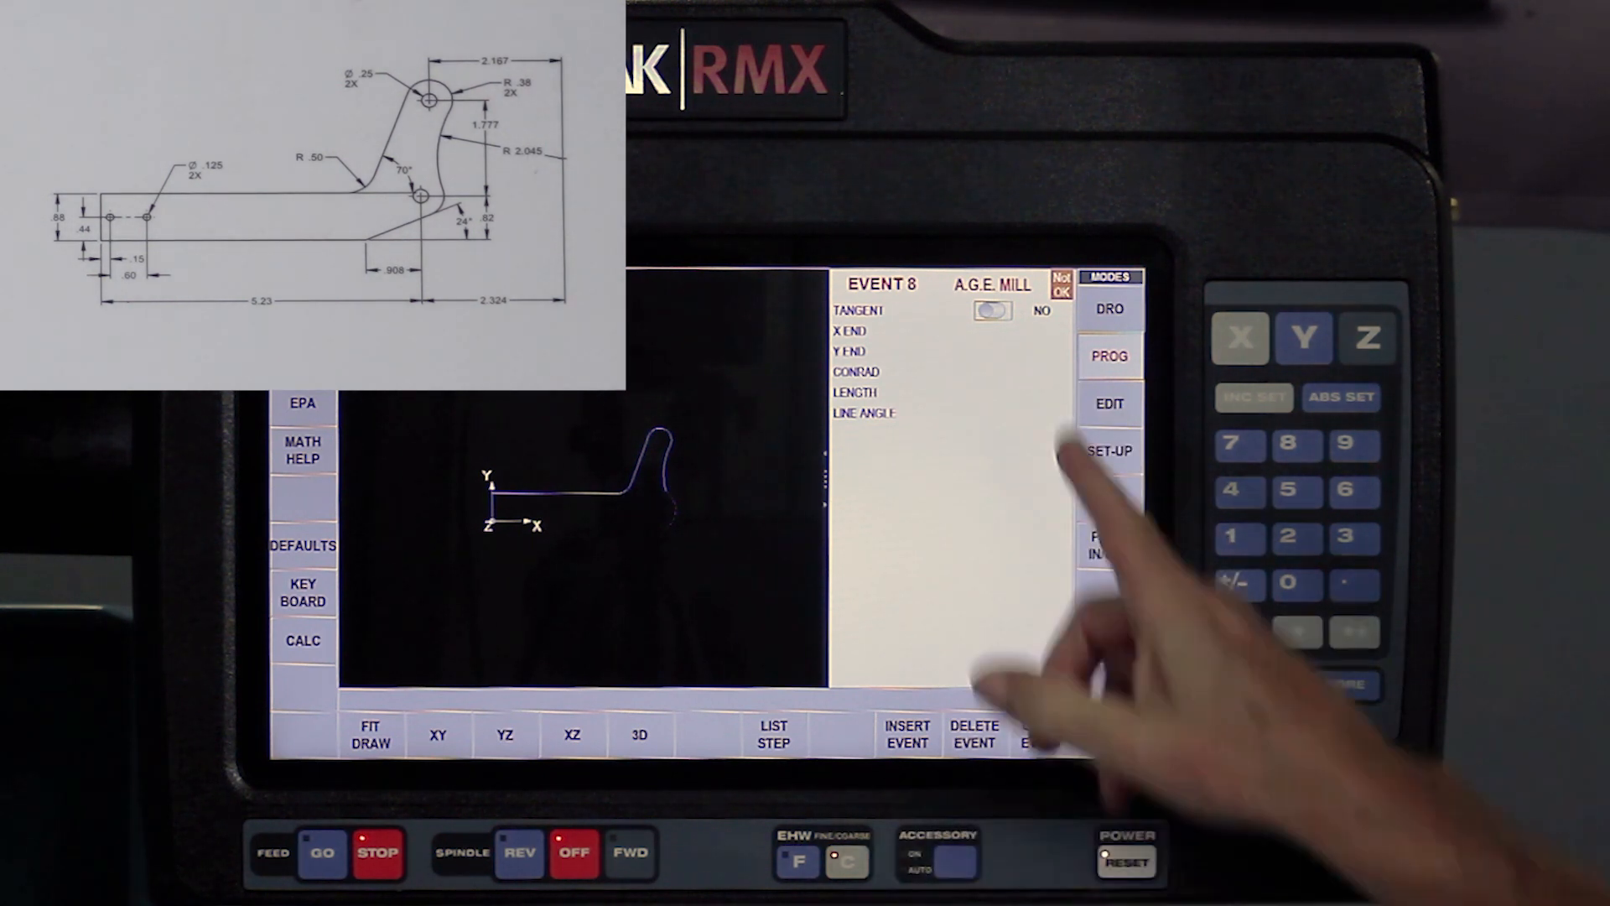
left_click(991, 310)
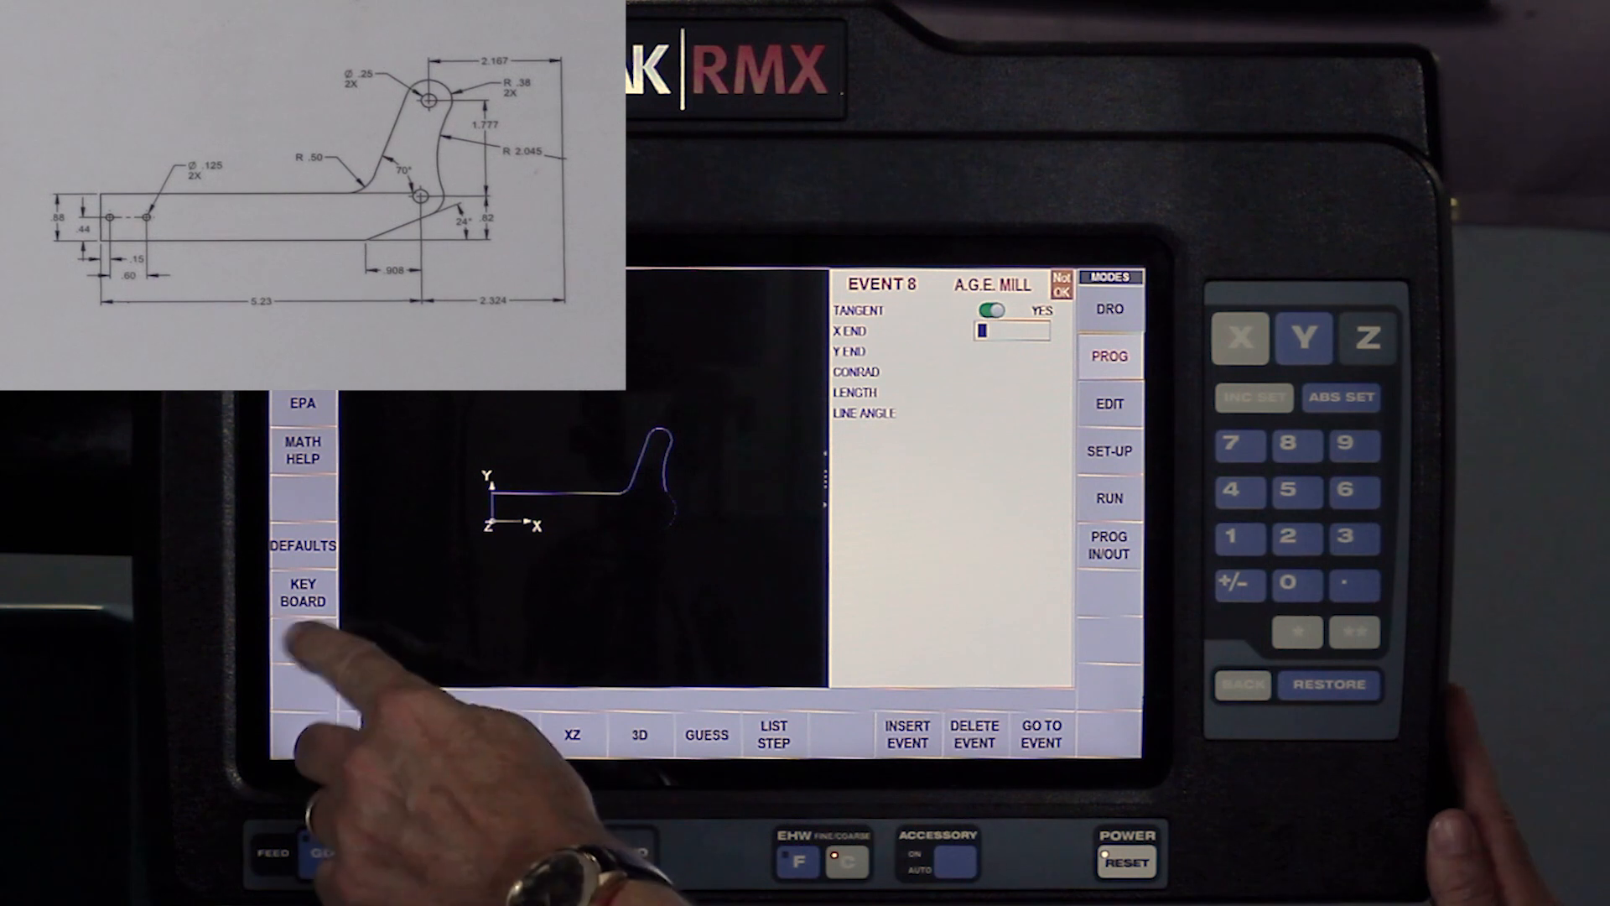
left_click(302, 640)
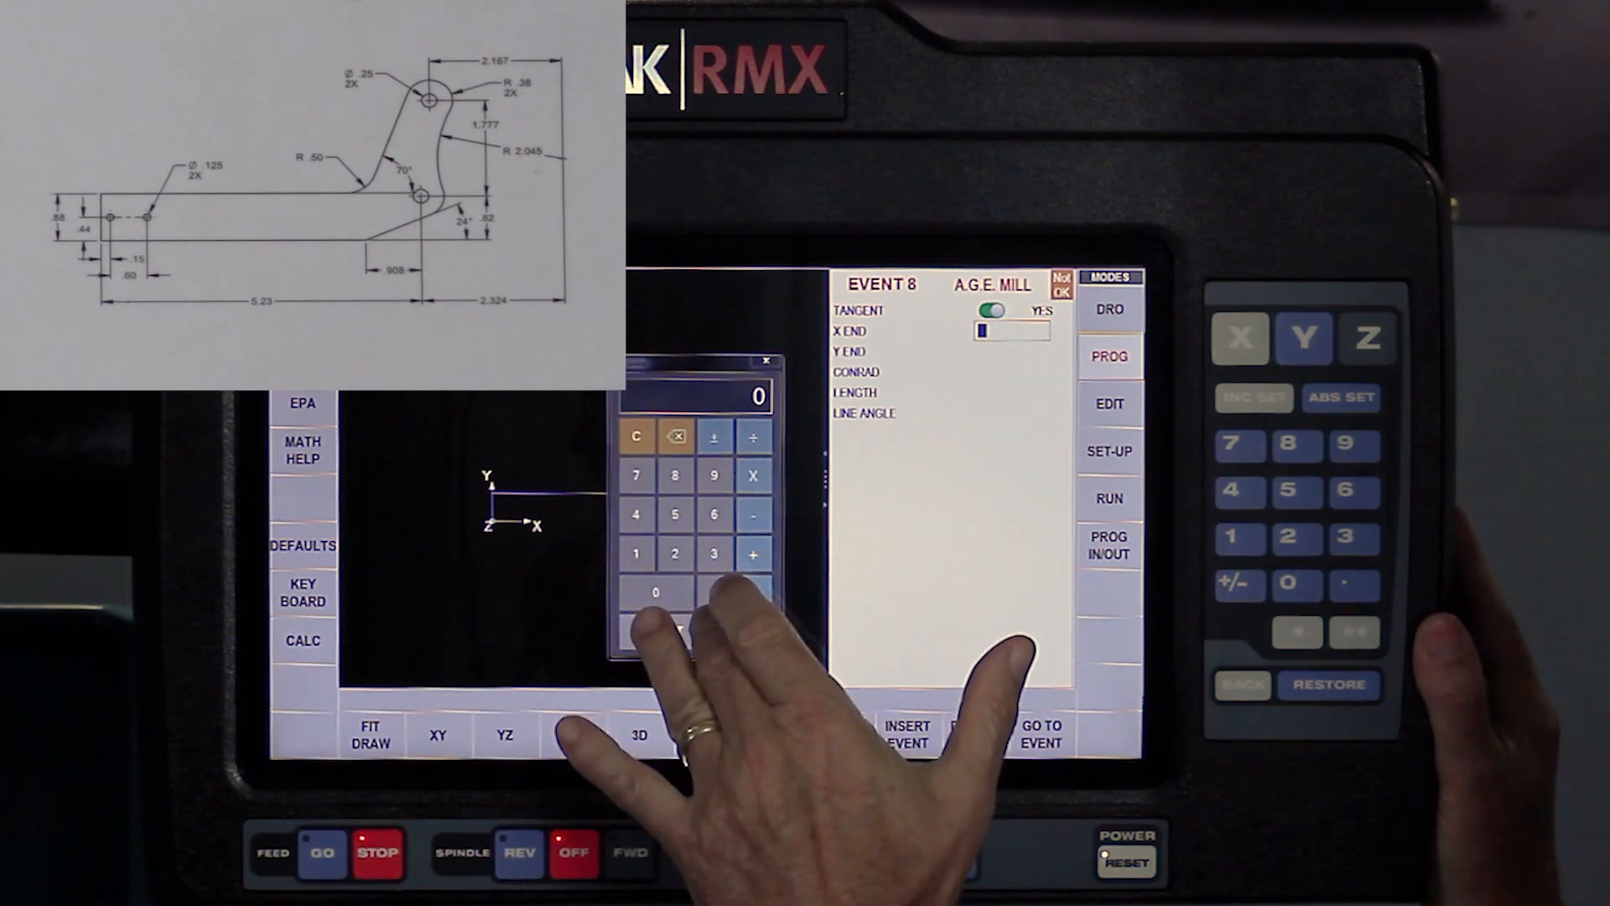
left_click(674, 554)
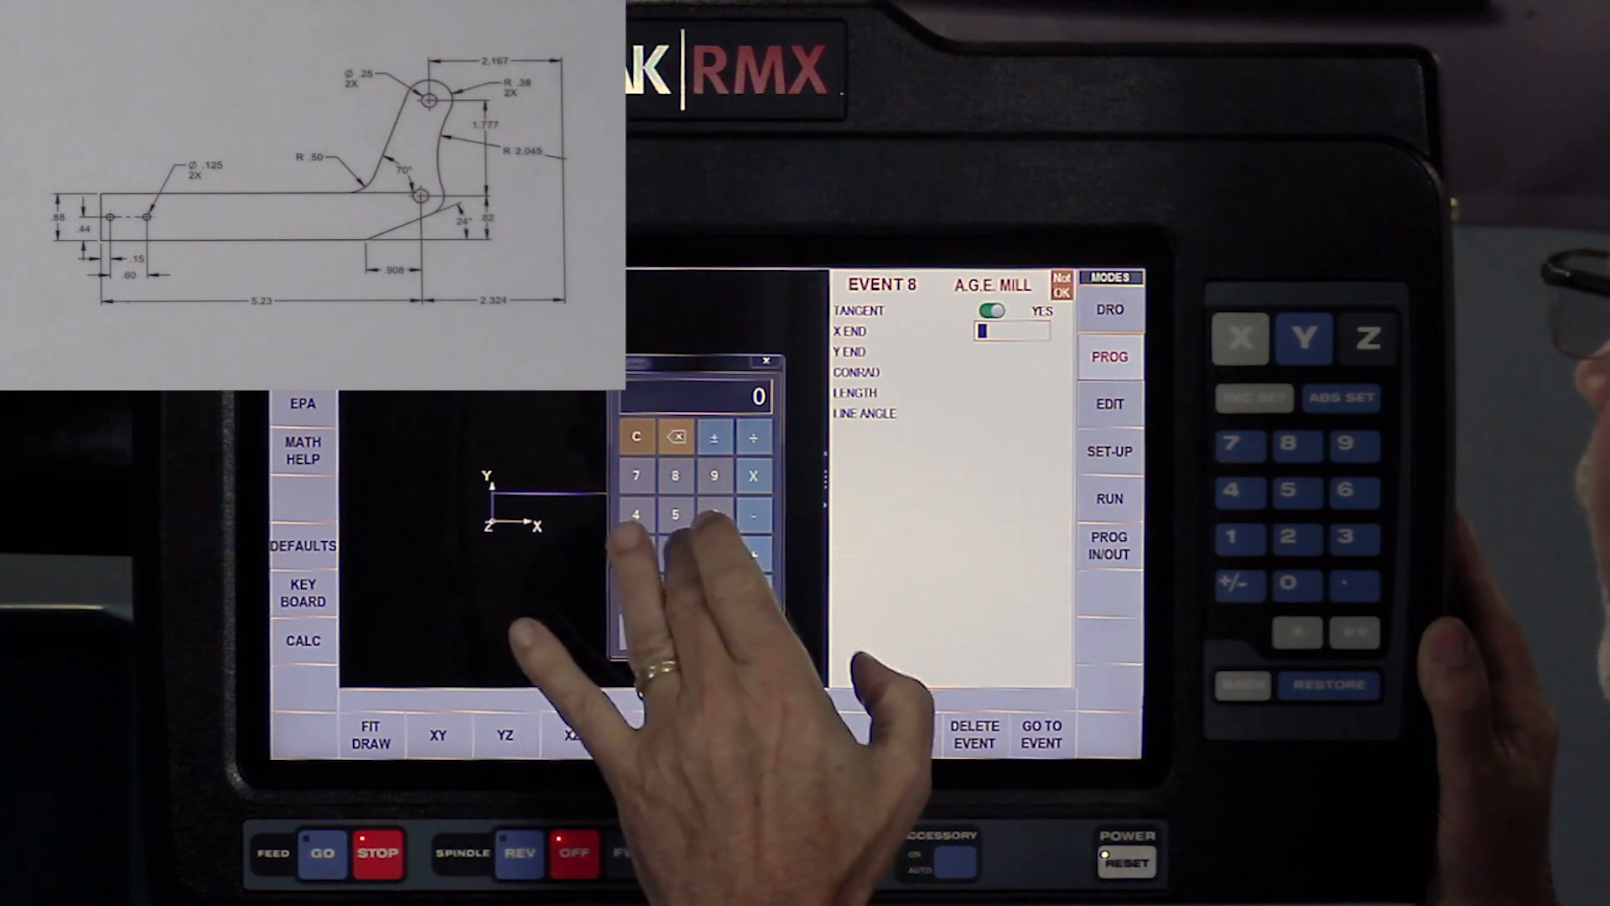
left_click(674, 513)
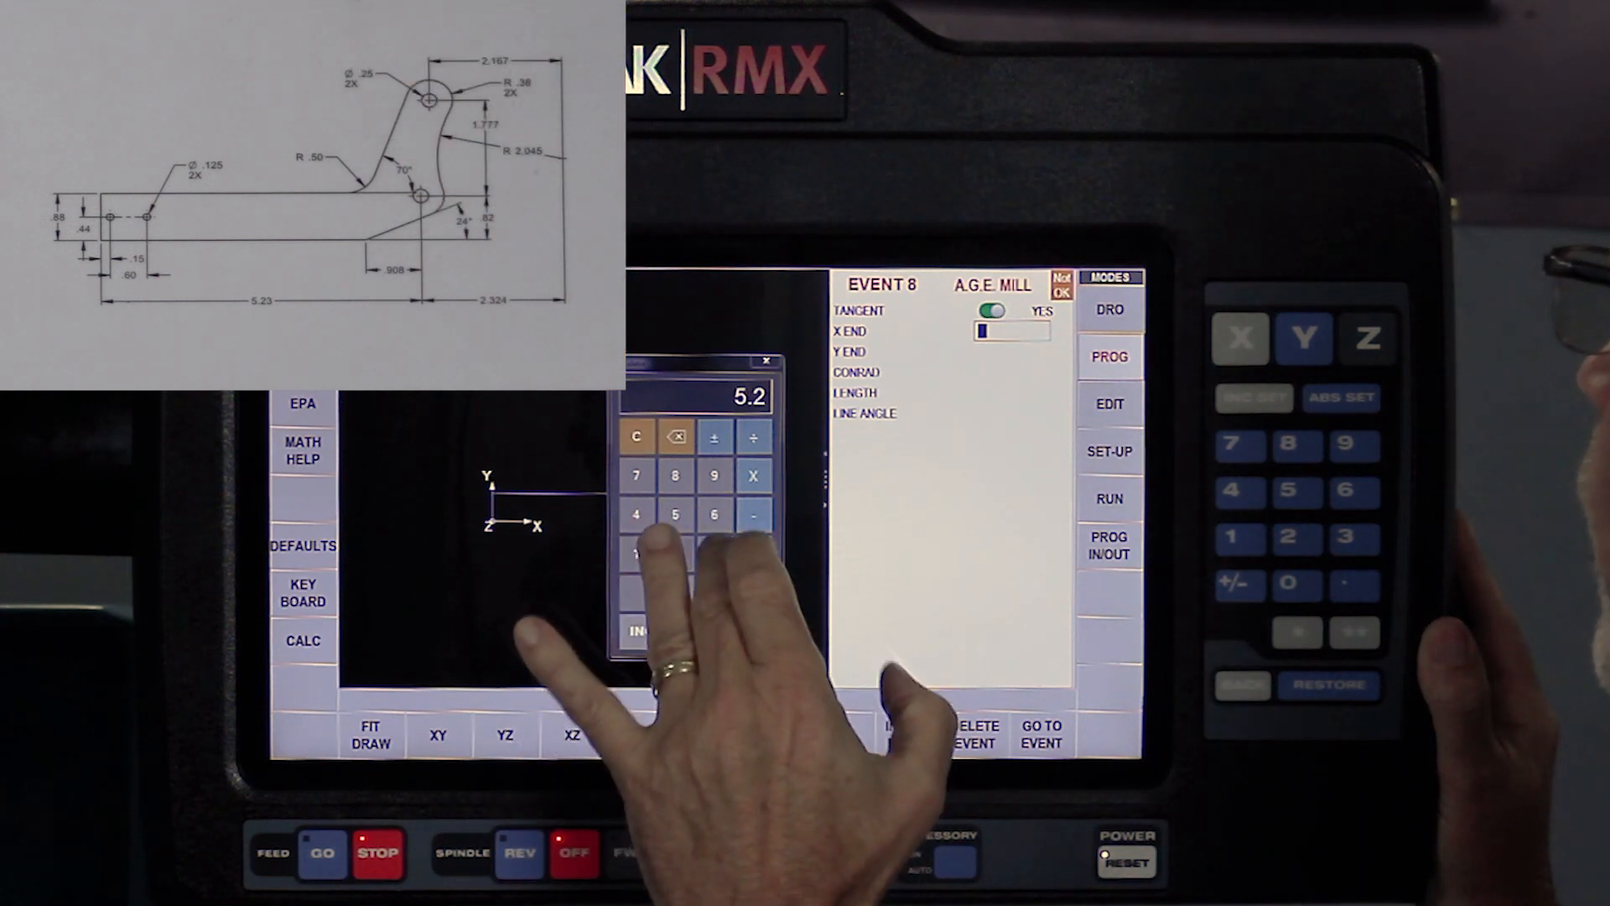